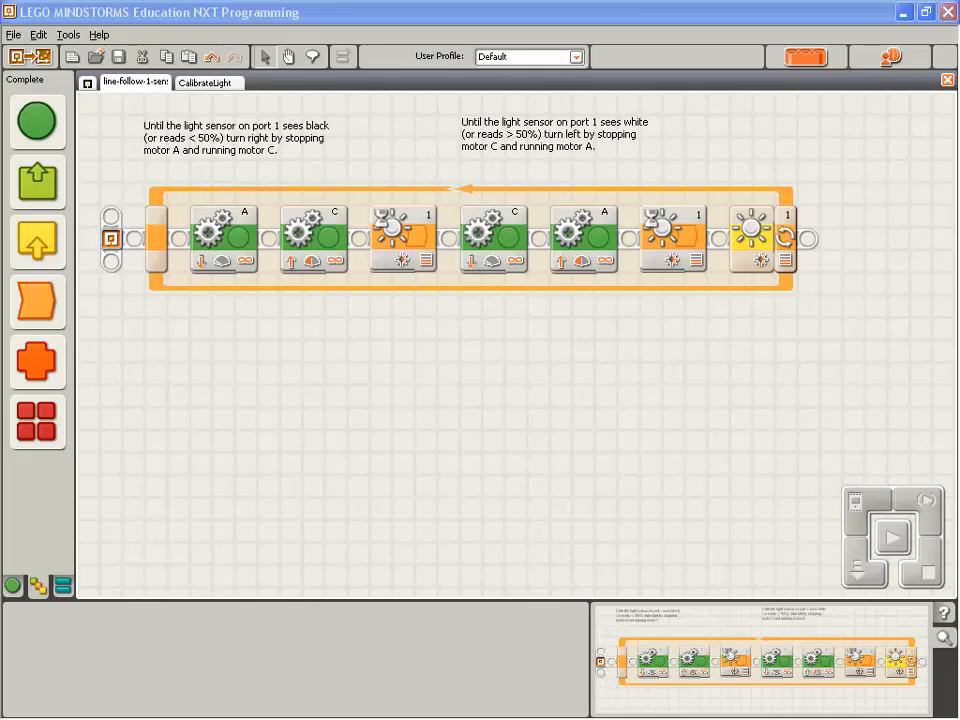
{"action": "mouse_move", "coordinate": [308, 344]}
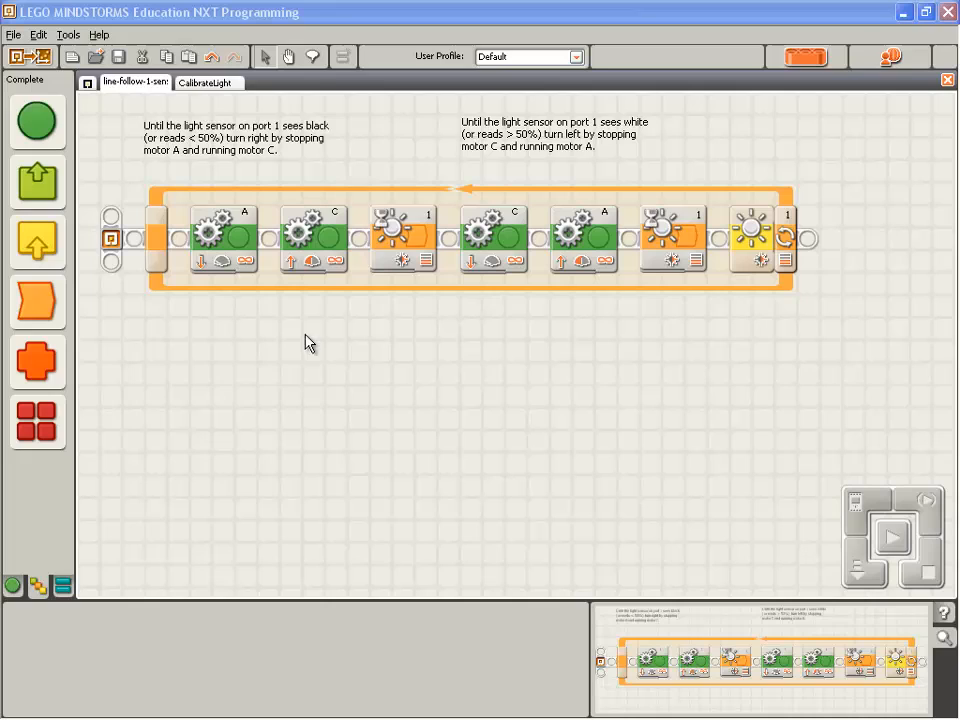
{"action": "mouse_move", "coordinate": [226, 382]}
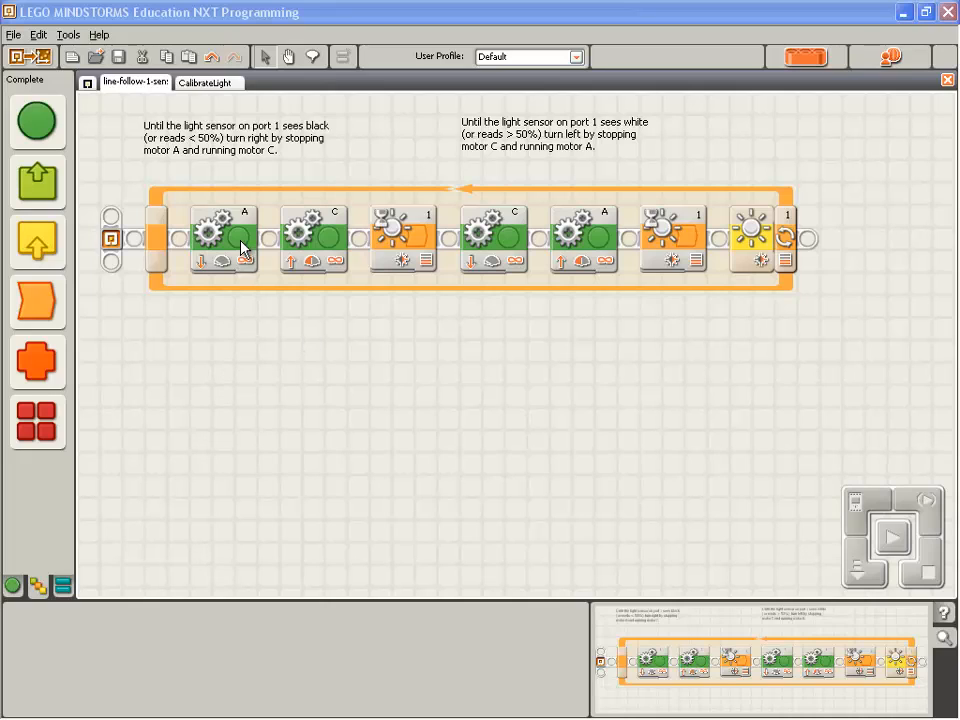
Review the motor A and motor C Move block settings in the line-follower loop (power 65)
{"action": "left_click", "coordinate": [224, 238]}
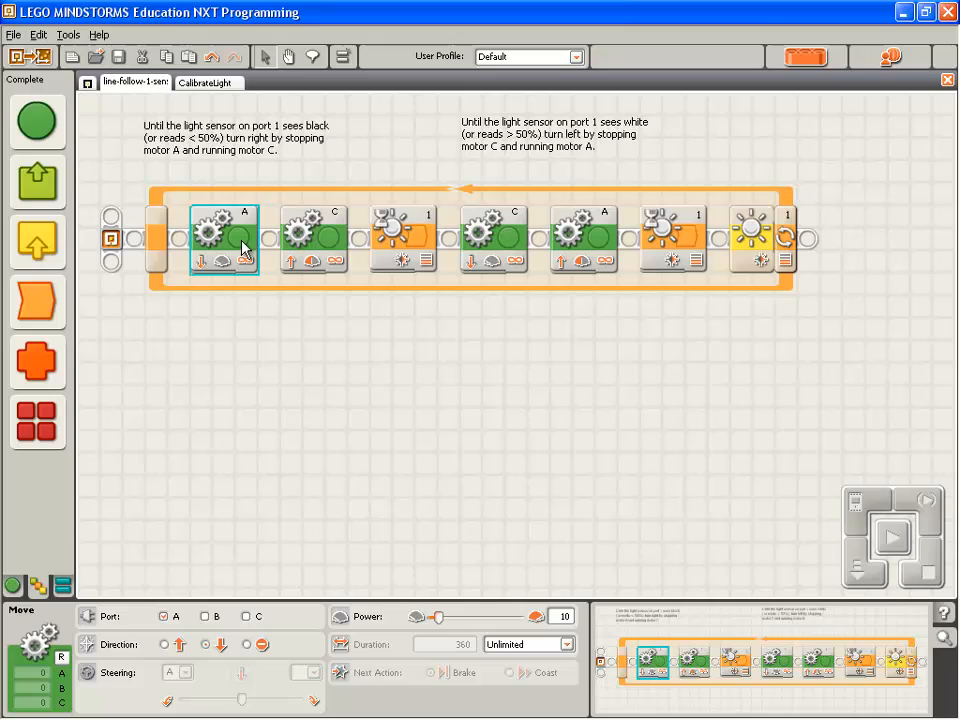
{"action": "left_click", "coordinate": [312, 240]}
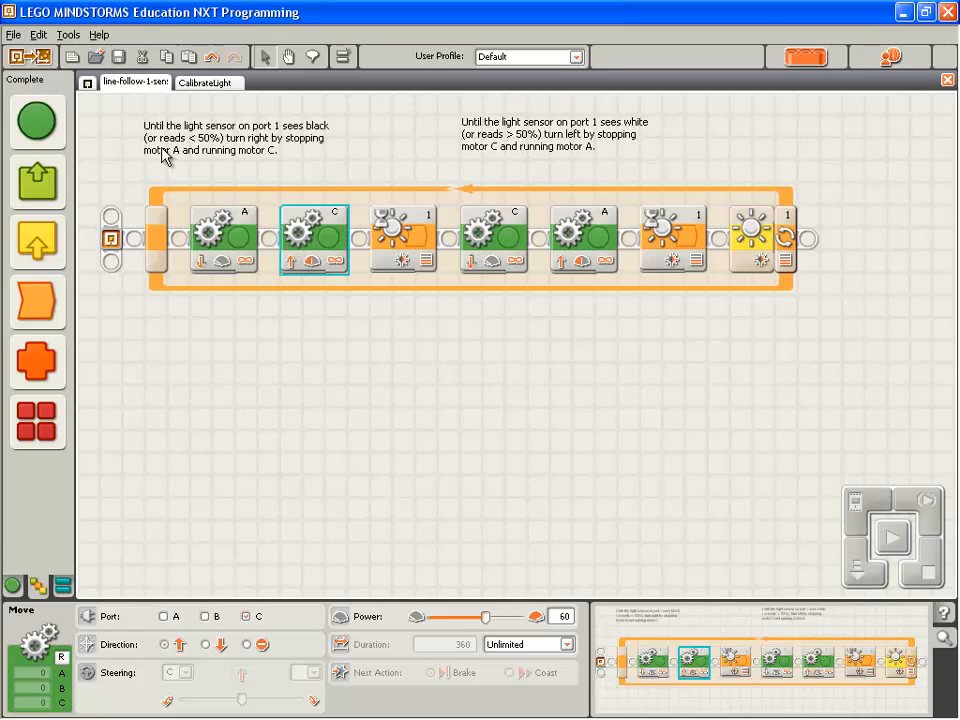
{"action": "mouse_move", "coordinate": [220, 138]}
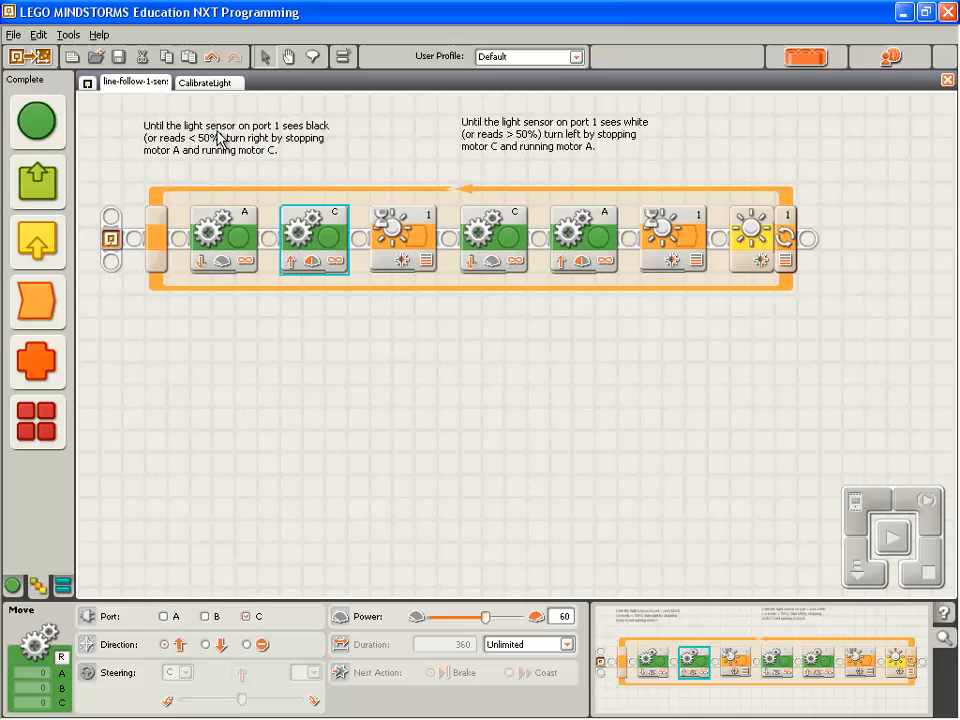
{"action": "mouse_move", "coordinate": [324, 136]}
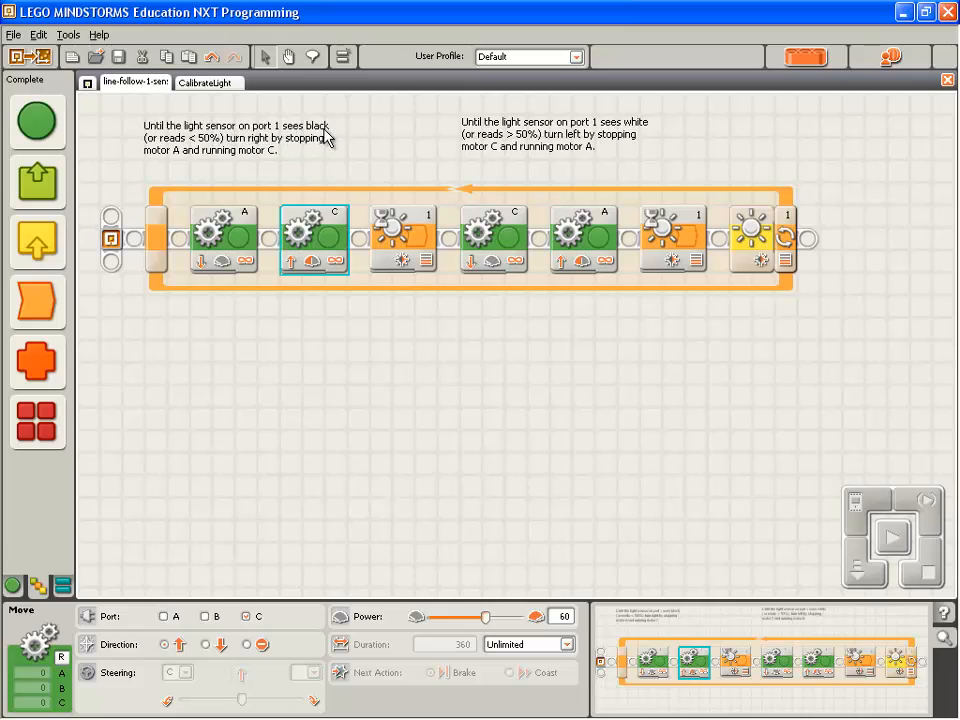
{"action": "mouse_move", "coordinate": [204, 150]}
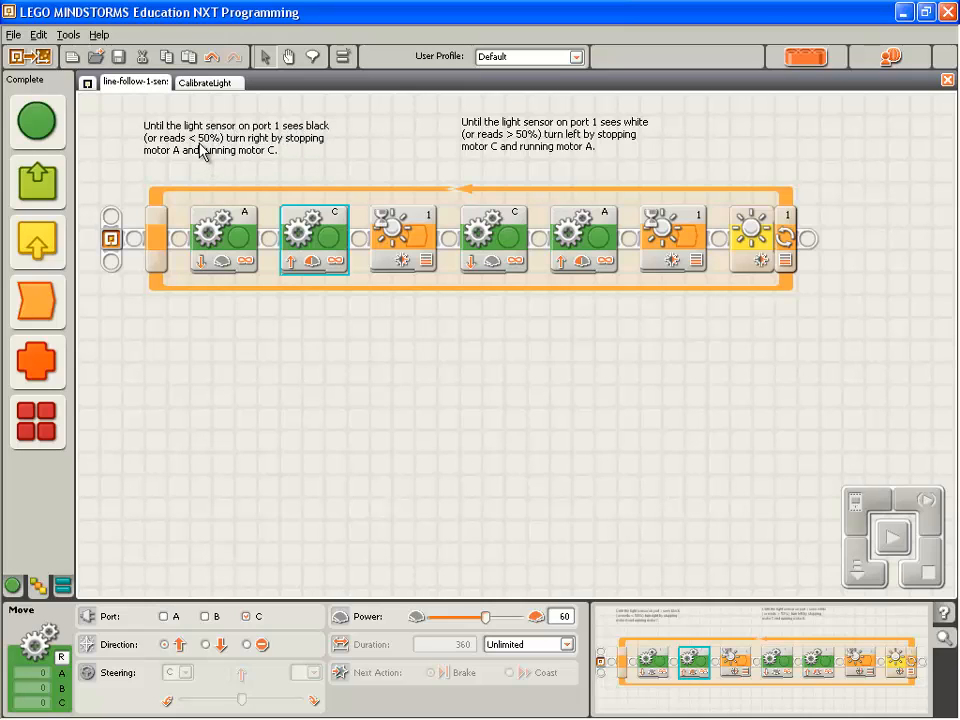
{"action": "mouse_move", "coordinate": [284, 152]}
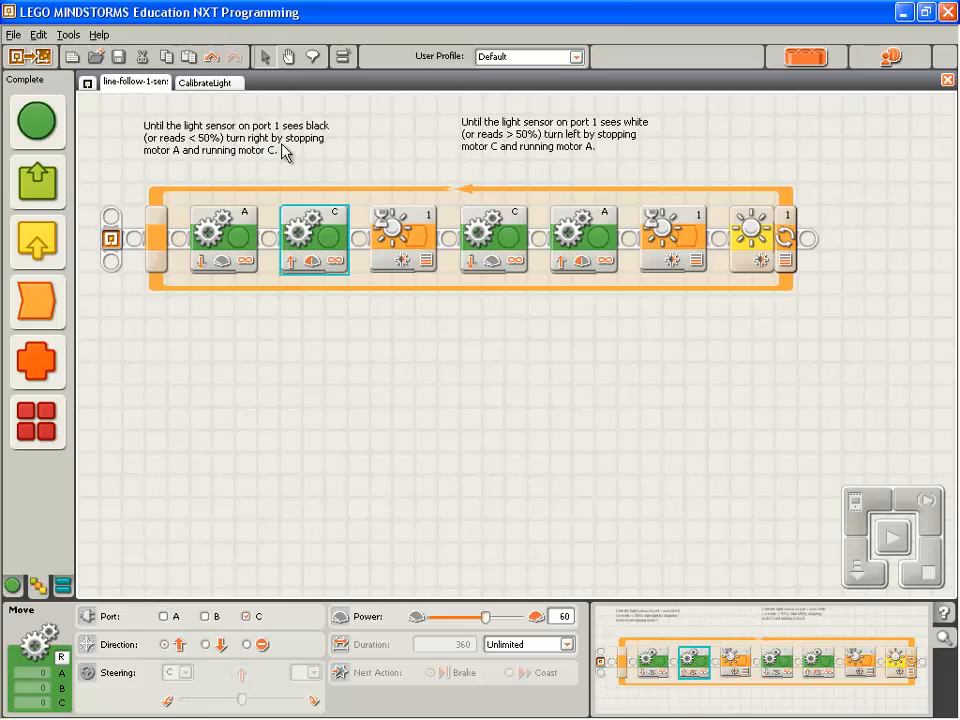
{"action": "mouse_move", "coordinate": [204, 164]}
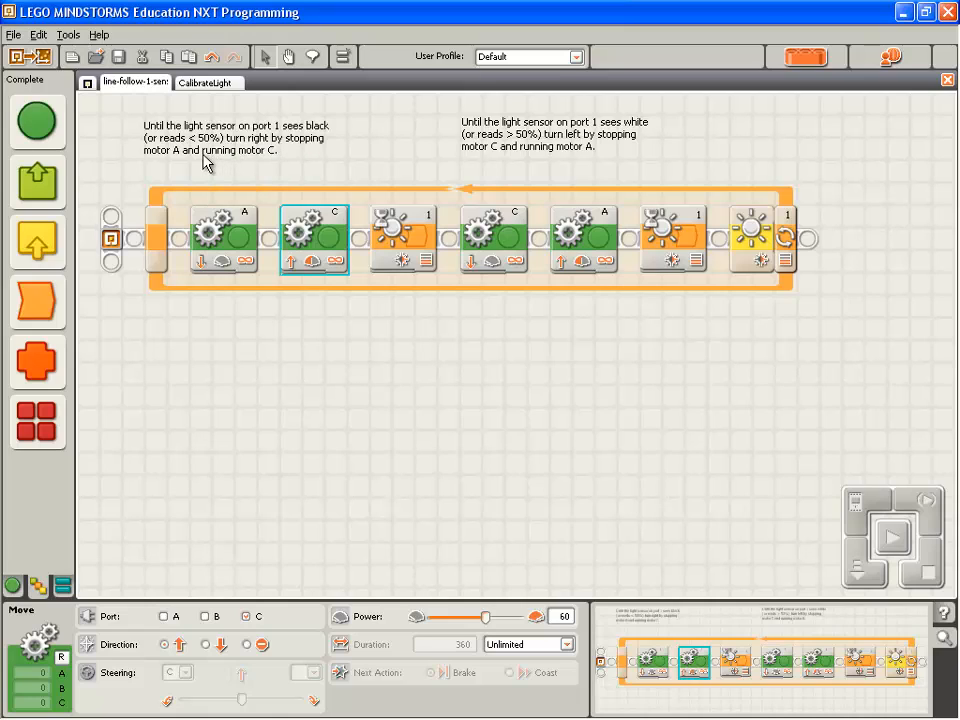
{"action": "mouse_move", "coordinate": [312, 152]}
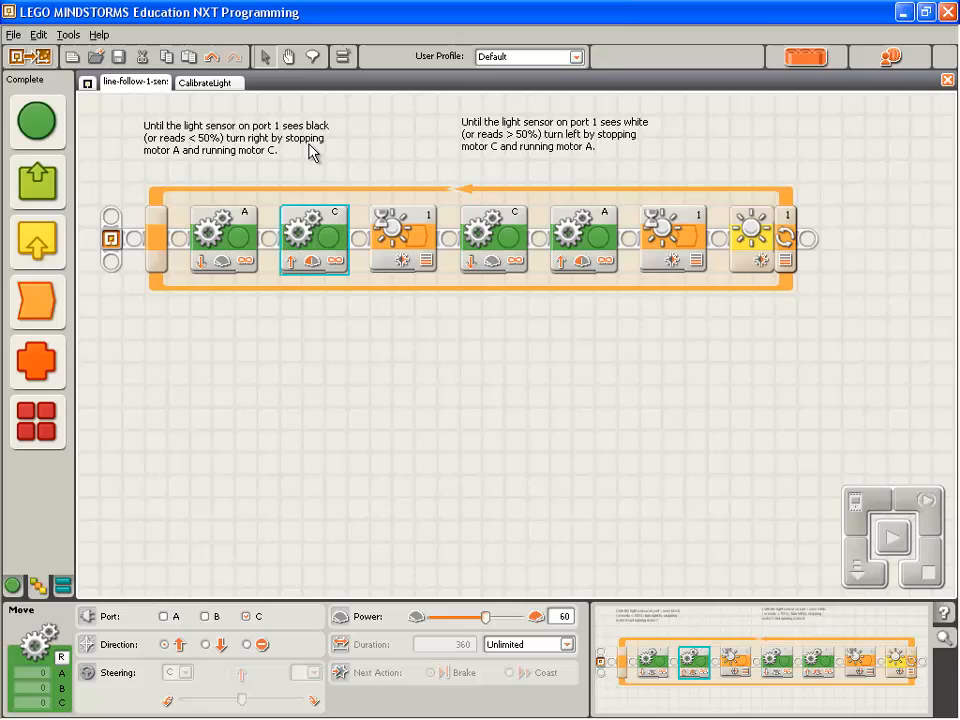
{"action": "mouse_move", "coordinate": [272, 158]}
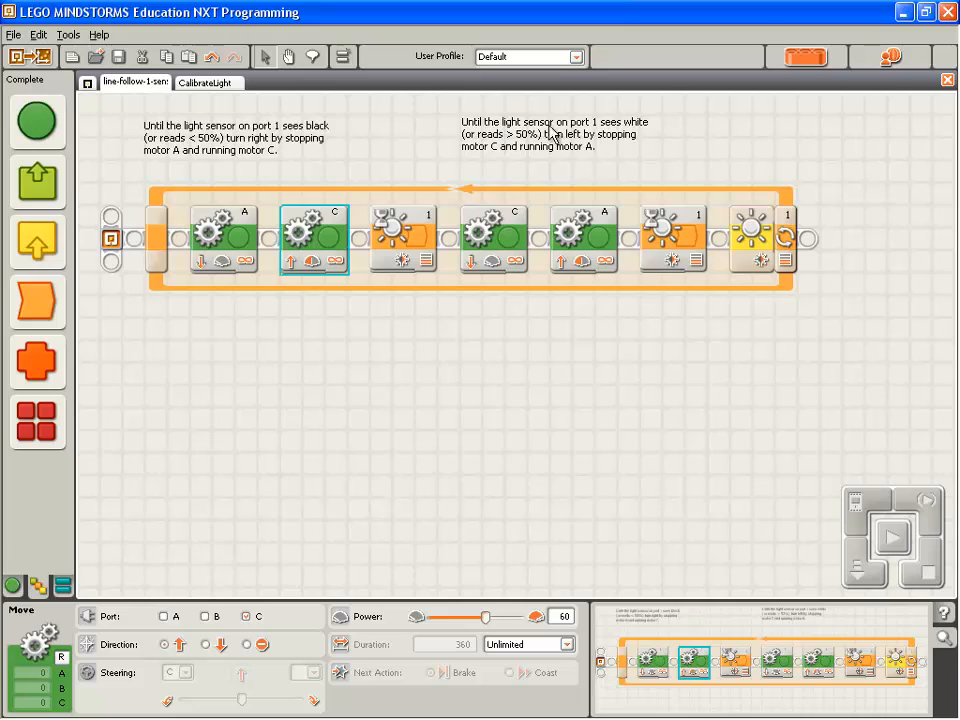
{"action": "mouse_move", "coordinate": [630, 152]}
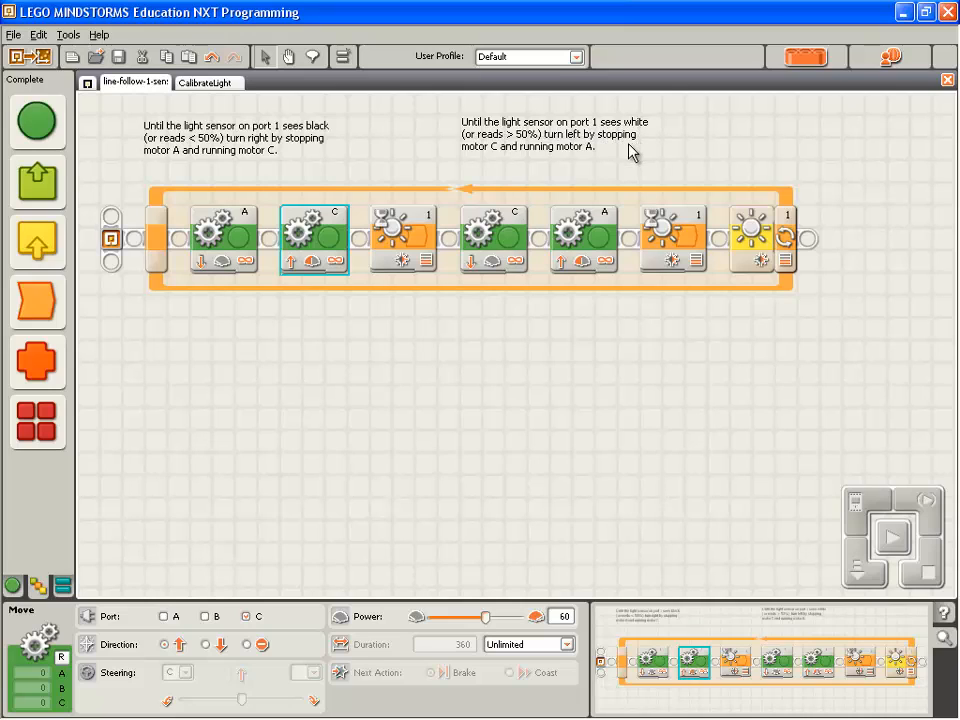
{"action": "mouse_move", "coordinate": [536, 150]}
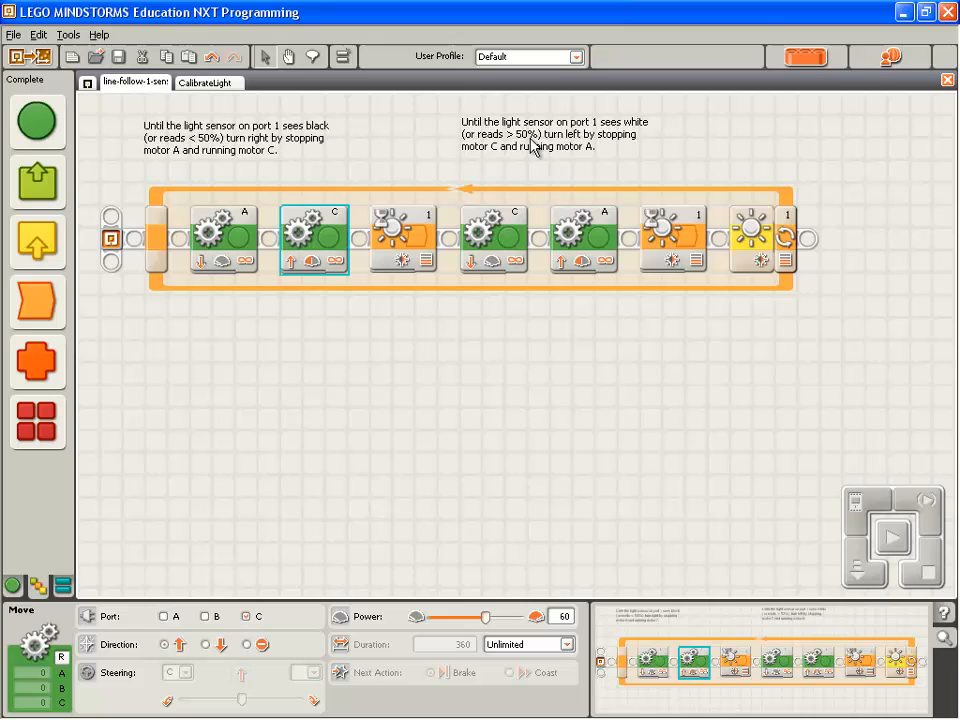
{"action": "mouse_move", "coordinate": [640, 144]}
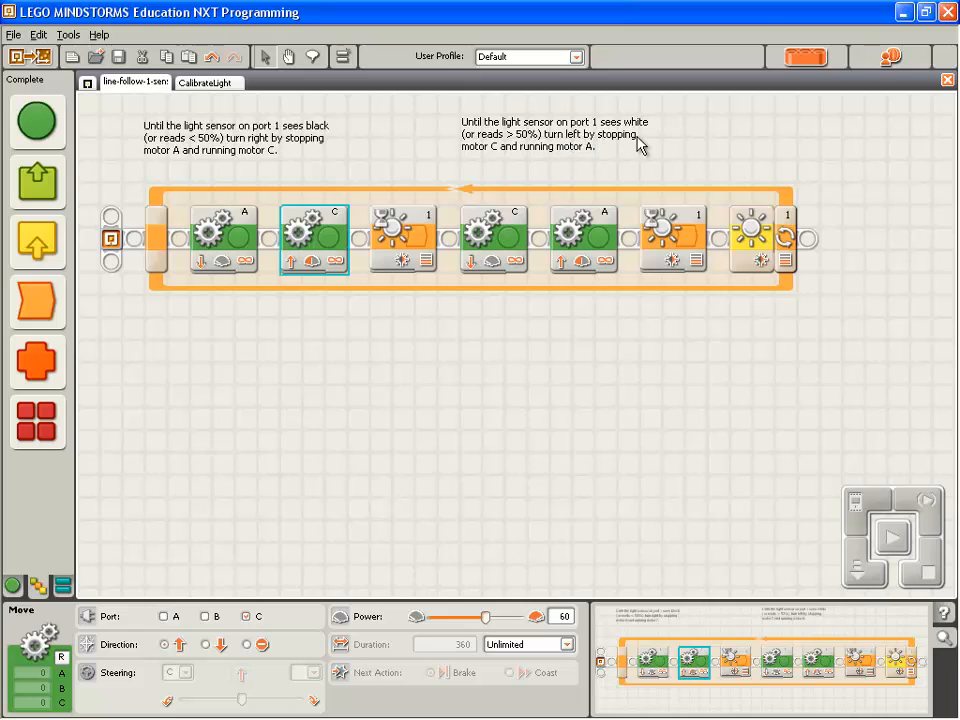
{"action": "mouse_move", "coordinate": [690, 176]}
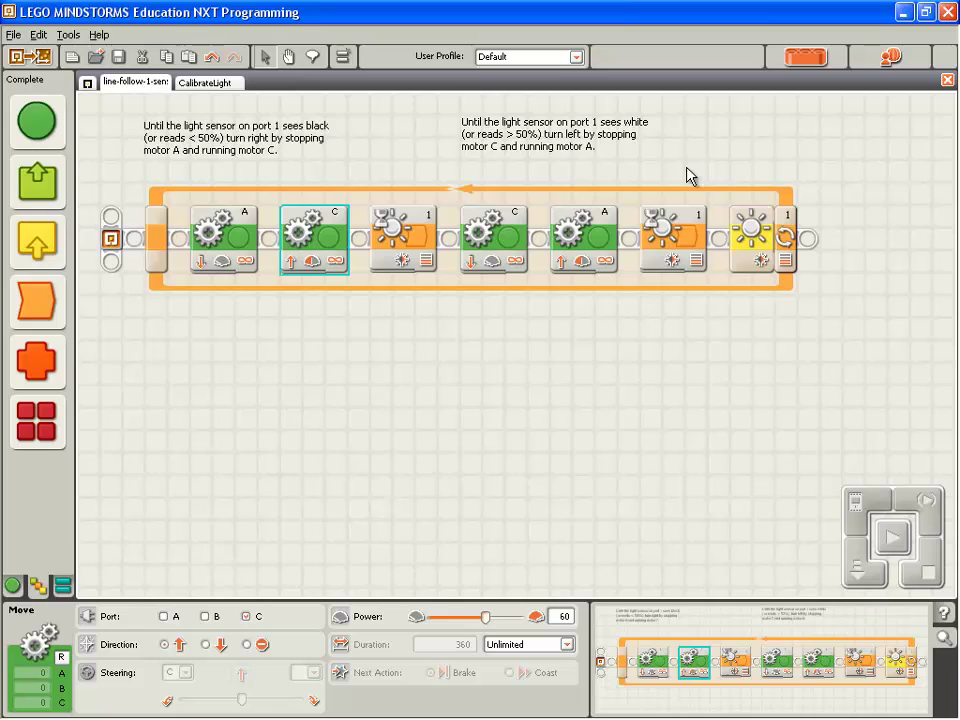
{"action": "mouse_move", "coordinate": [756, 232]}
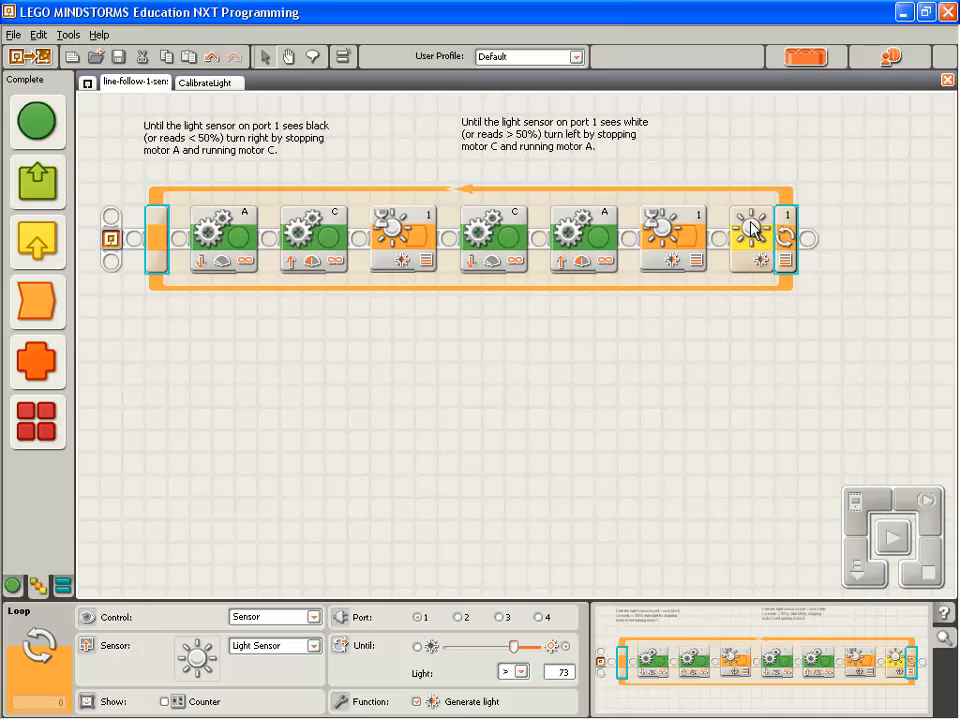
{"action": "mouse_move", "coordinate": [580, 538]}
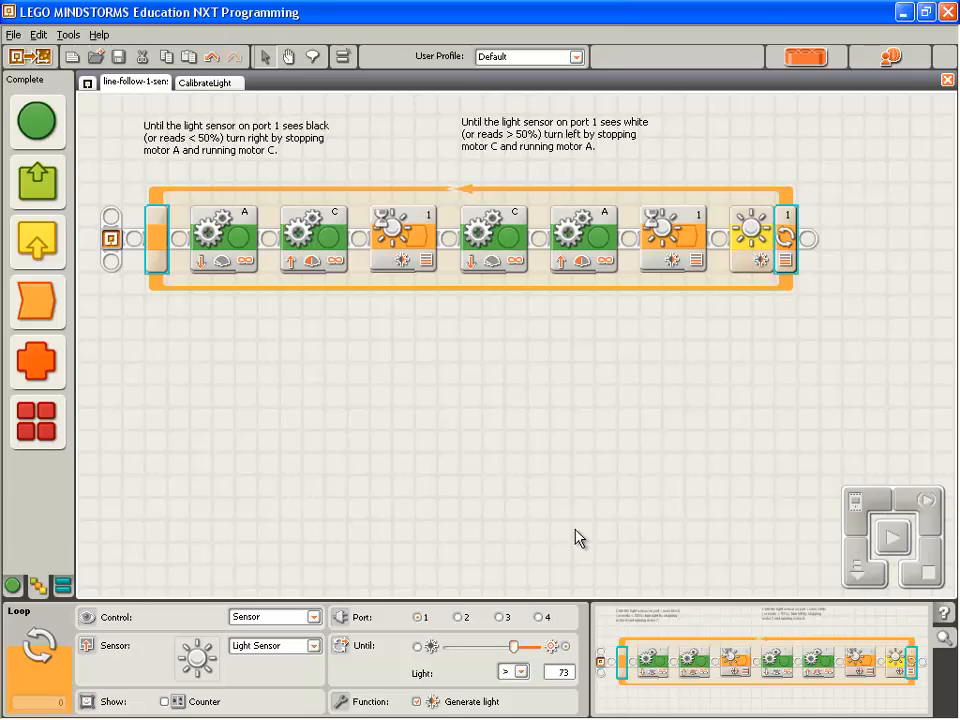
{"action": "mouse_move", "coordinate": [510, 692]}
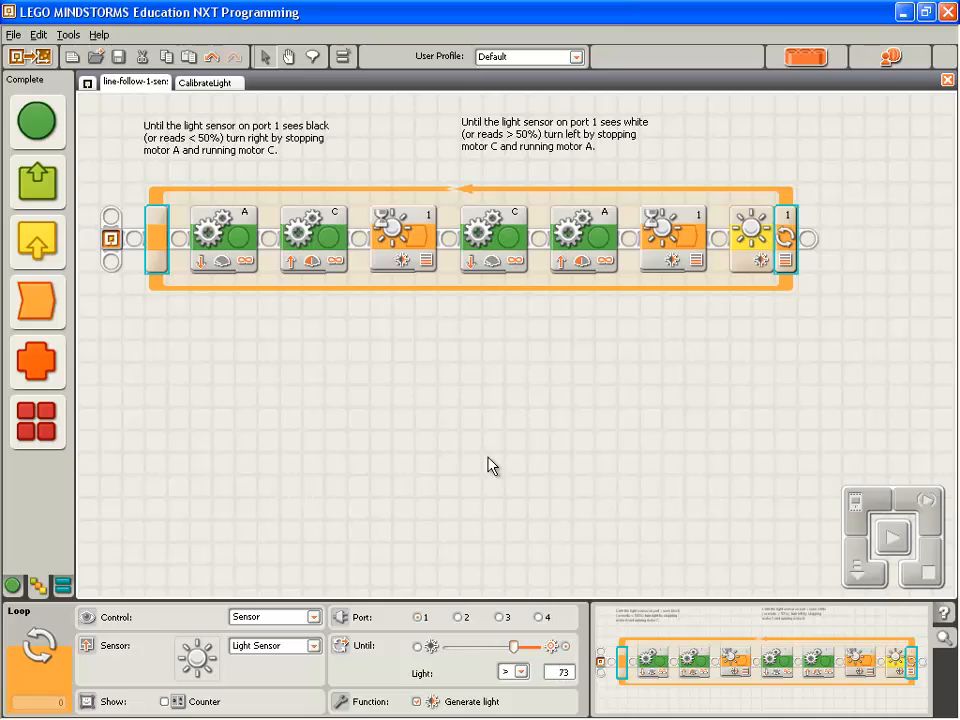
{"action": "left_click", "coordinate": [404, 240]}
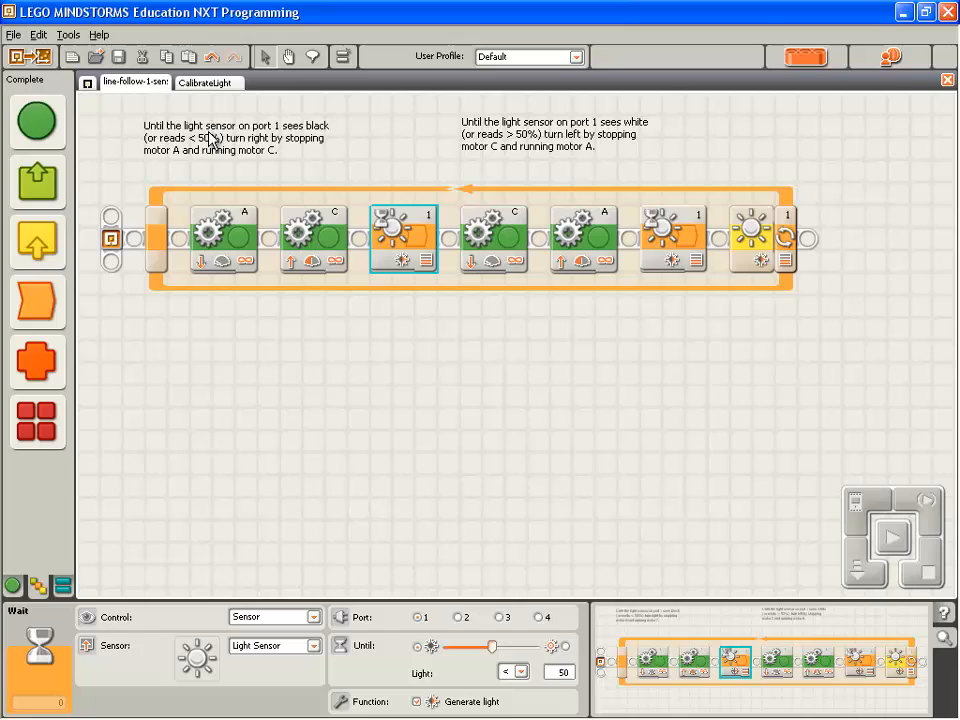
{"action": "mouse_move", "coordinate": [300, 138]}
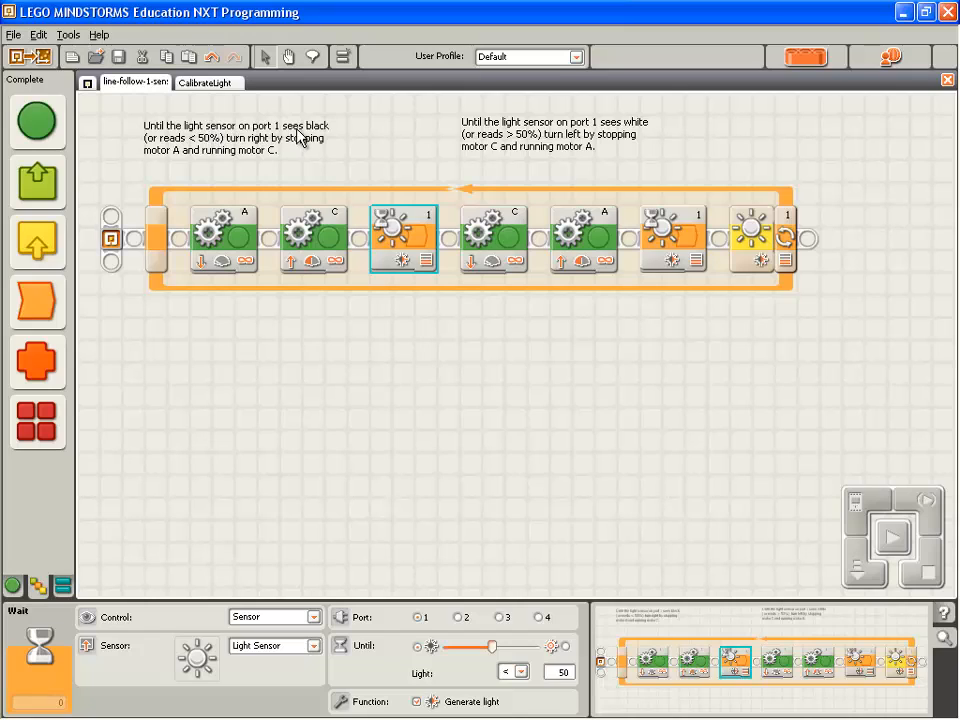
{"action": "mouse_move", "coordinate": [180, 150]}
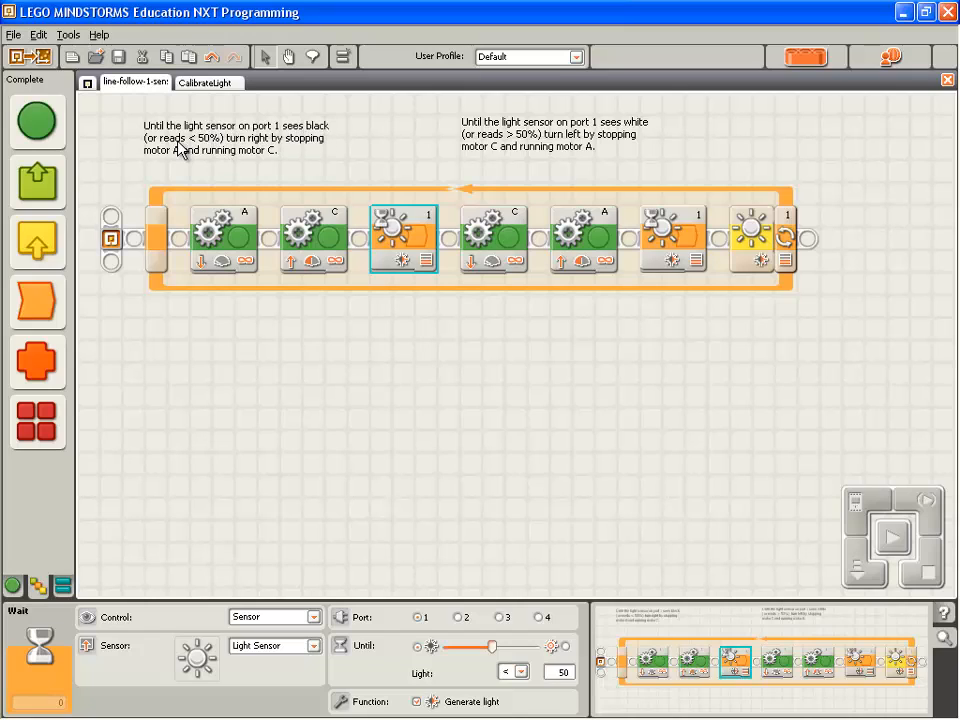
{"action": "mouse_move", "coordinate": [204, 150]}
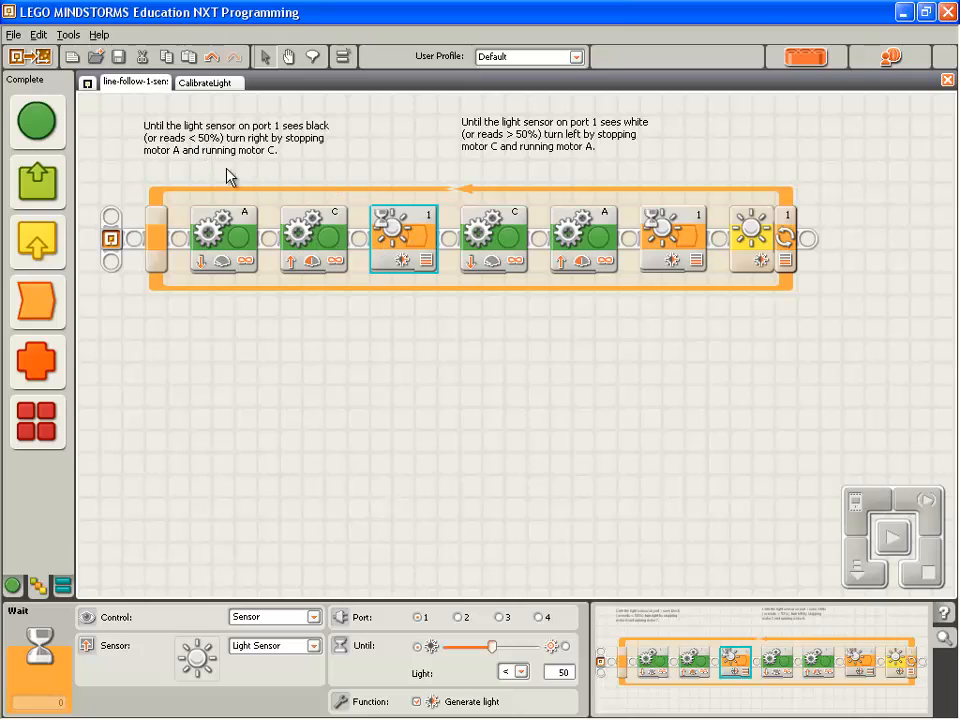
{"action": "mouse_move", "coordinate": [336, 310]}
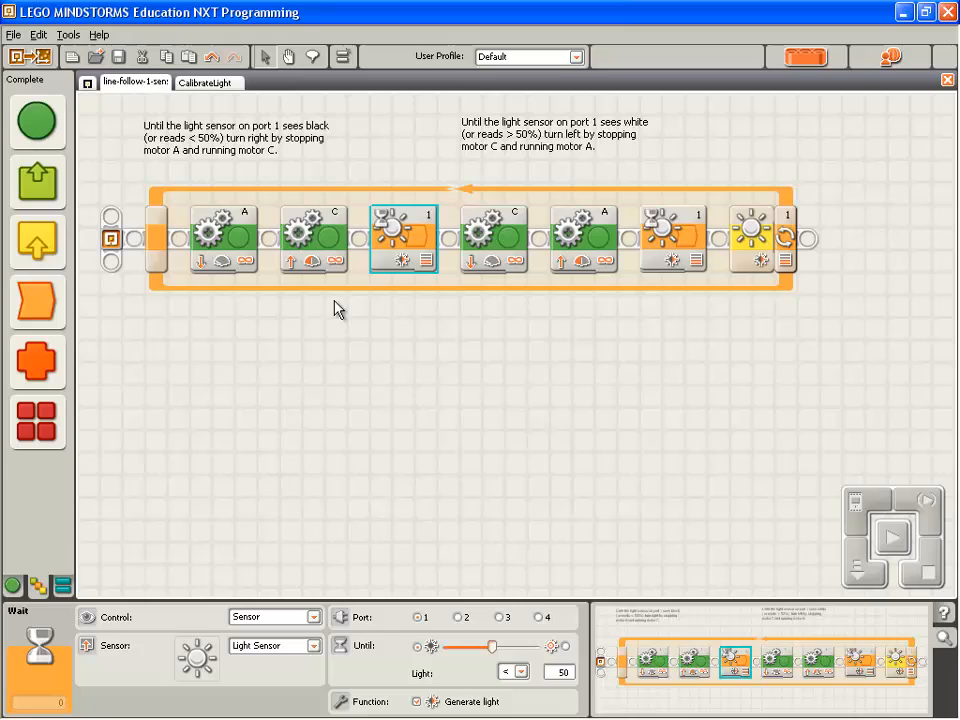
{"action": "mouse_move", "coordinate": [236, 284]}
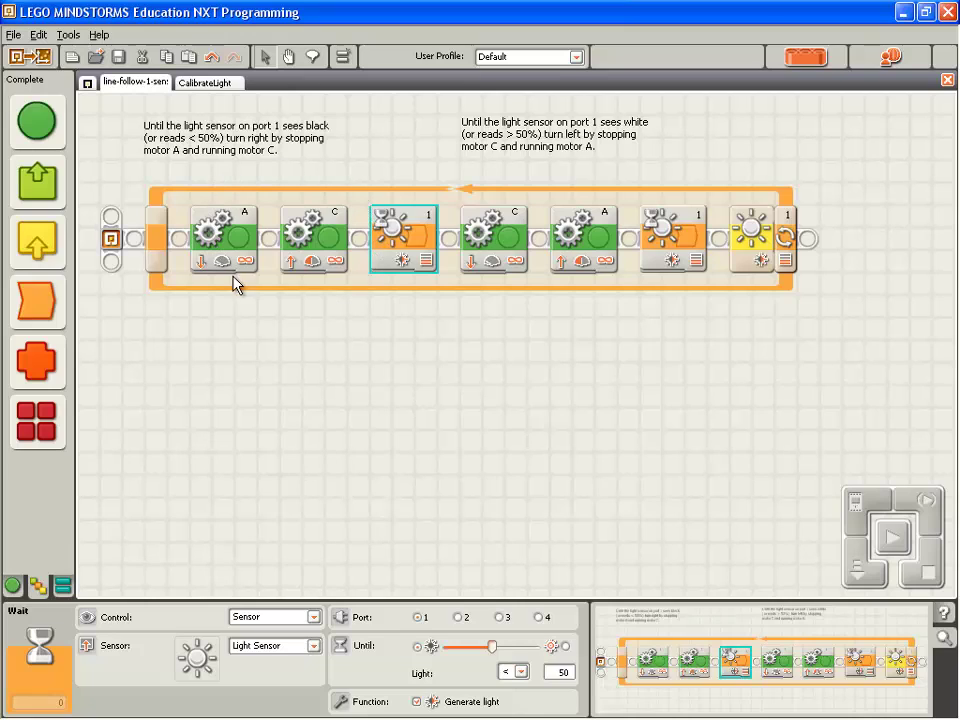
{"action": "mouse_move", "coordinate": [200, 236]}
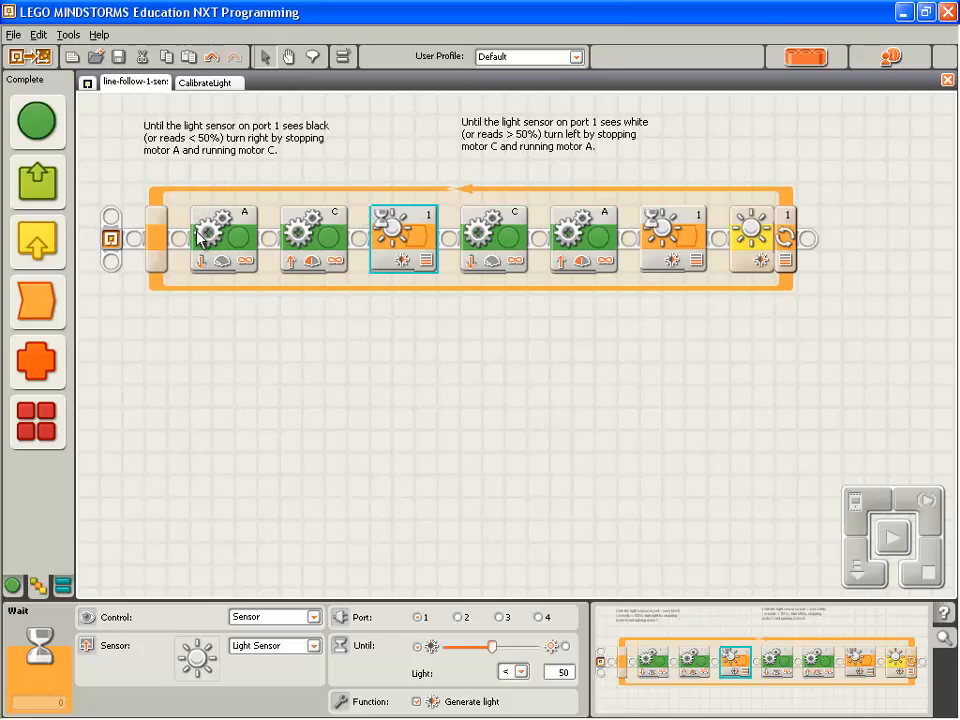
{"action": "mouse_move", "coordinate": [288, 312]}
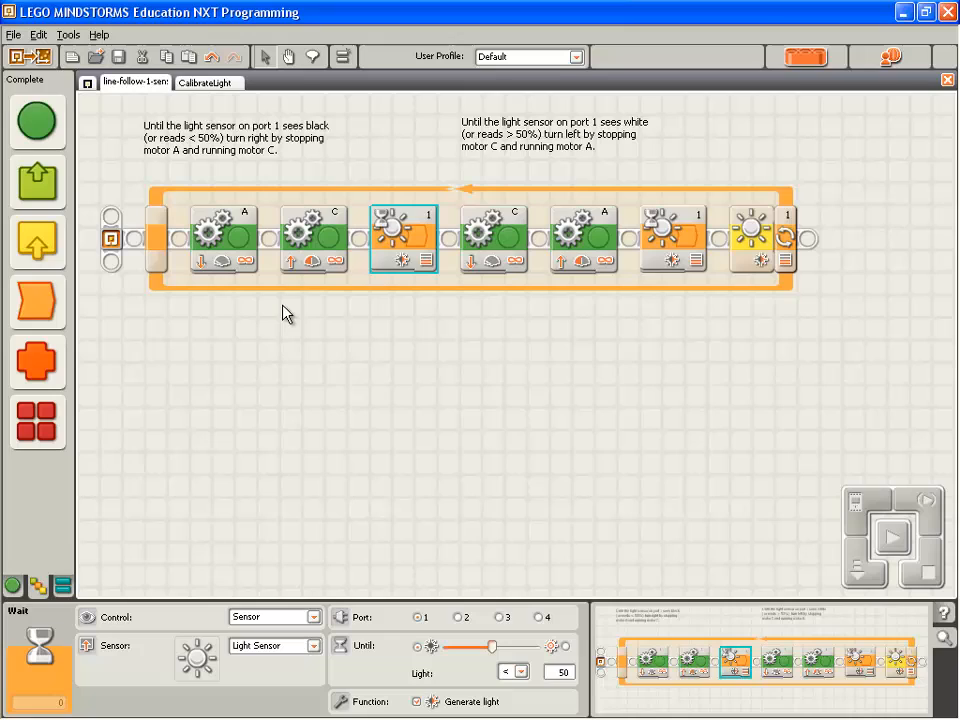
{"action": "mouse_move", "coordinate": [348, 298]}
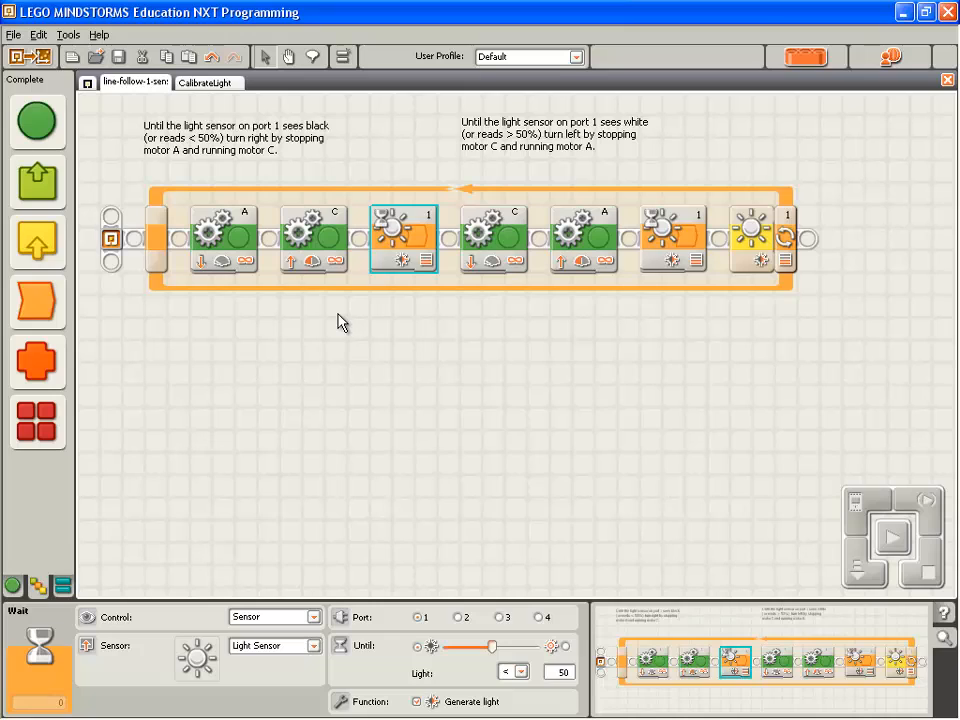
{"action": "mouse_move", "coordinate": [350, 318]}
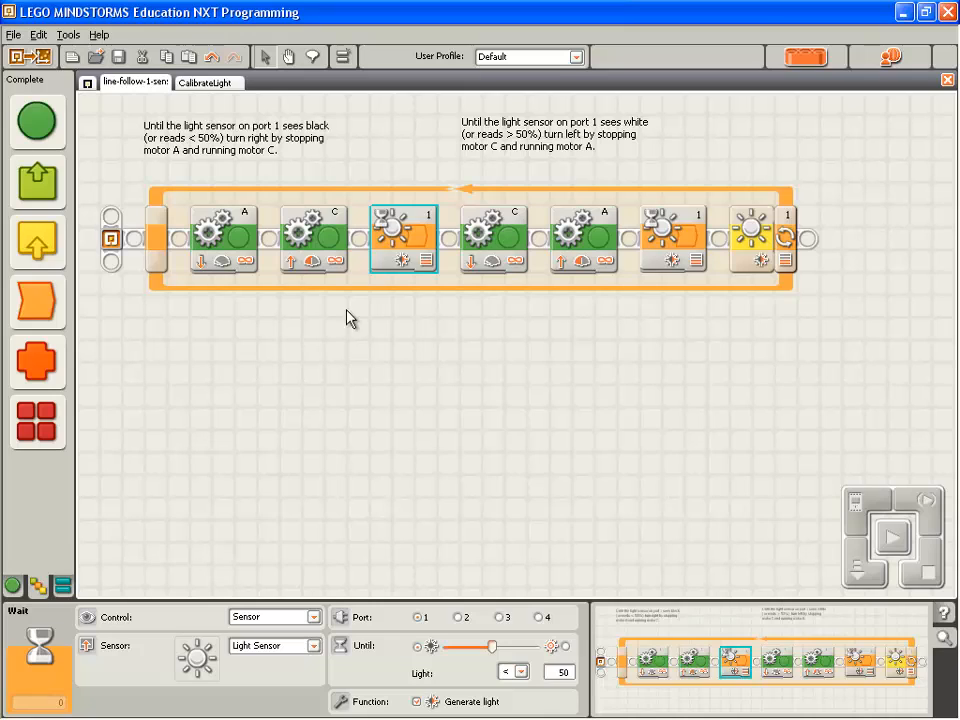
{"action": "mouse_move", "coordinate": [380, 258]}
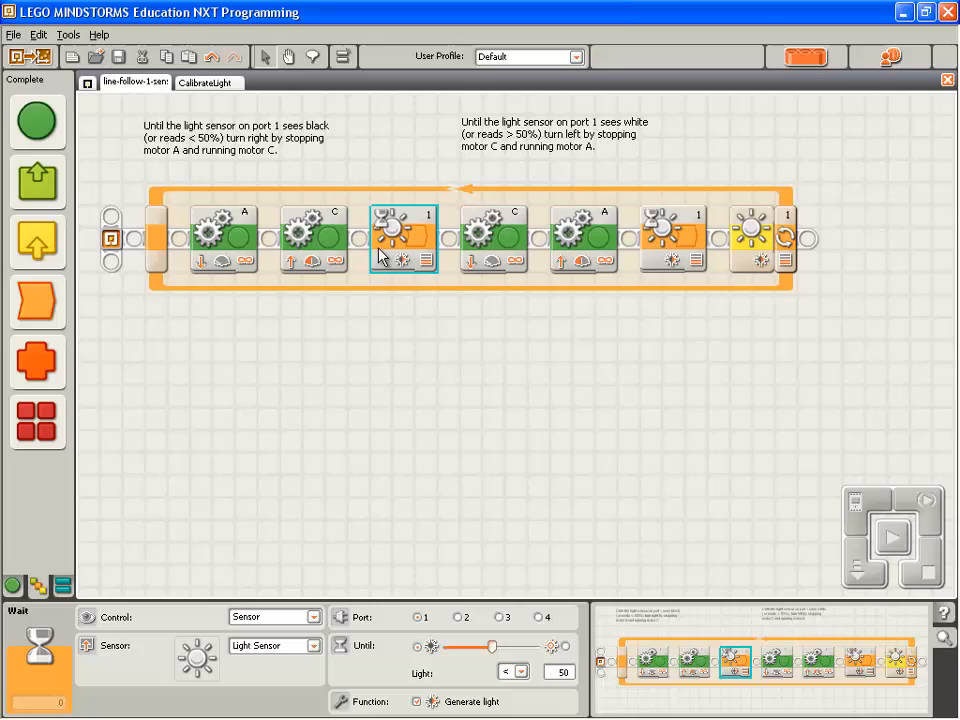
{"action": "mouse_move", "coordinate": [416, 244]}
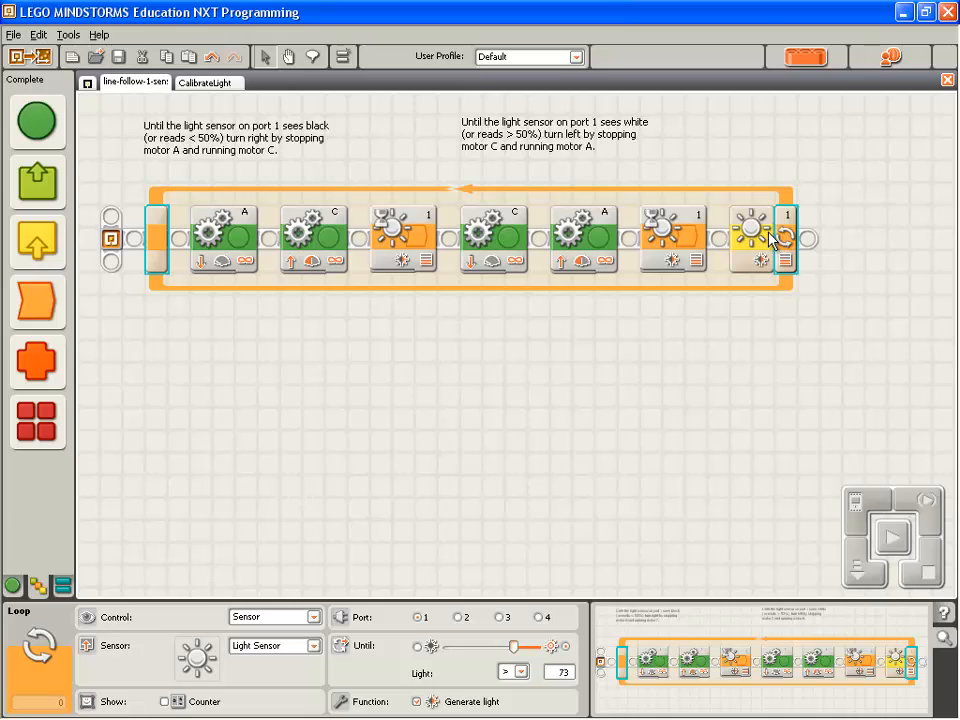
{"action": "mouse_move", "coordinate": [156, 284]}
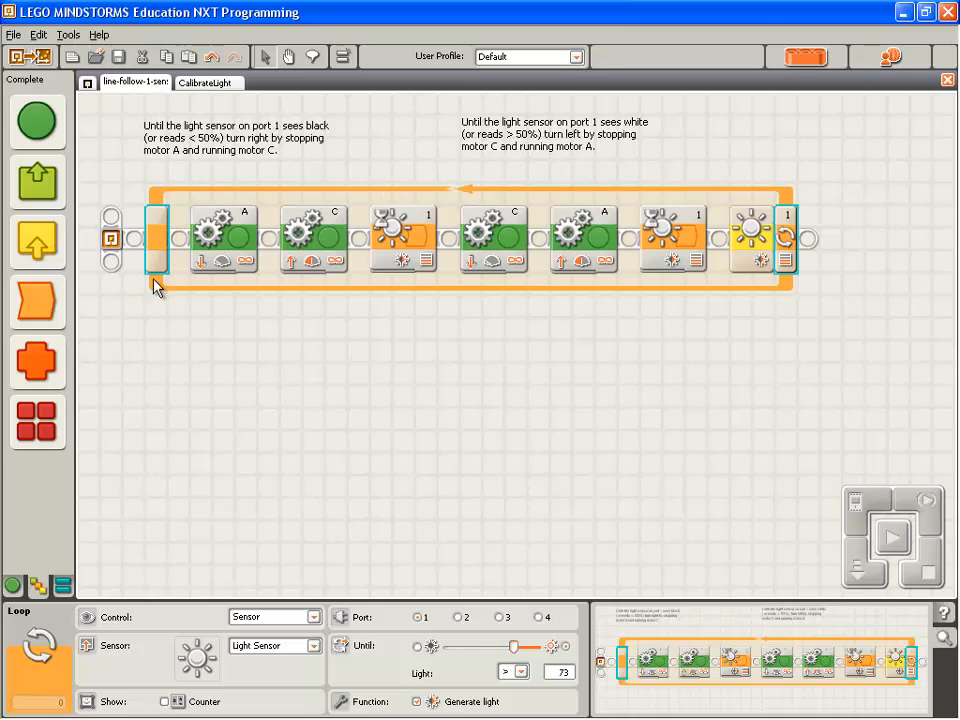
{"action": "mouse_move", "coordinate": [398, 248]}
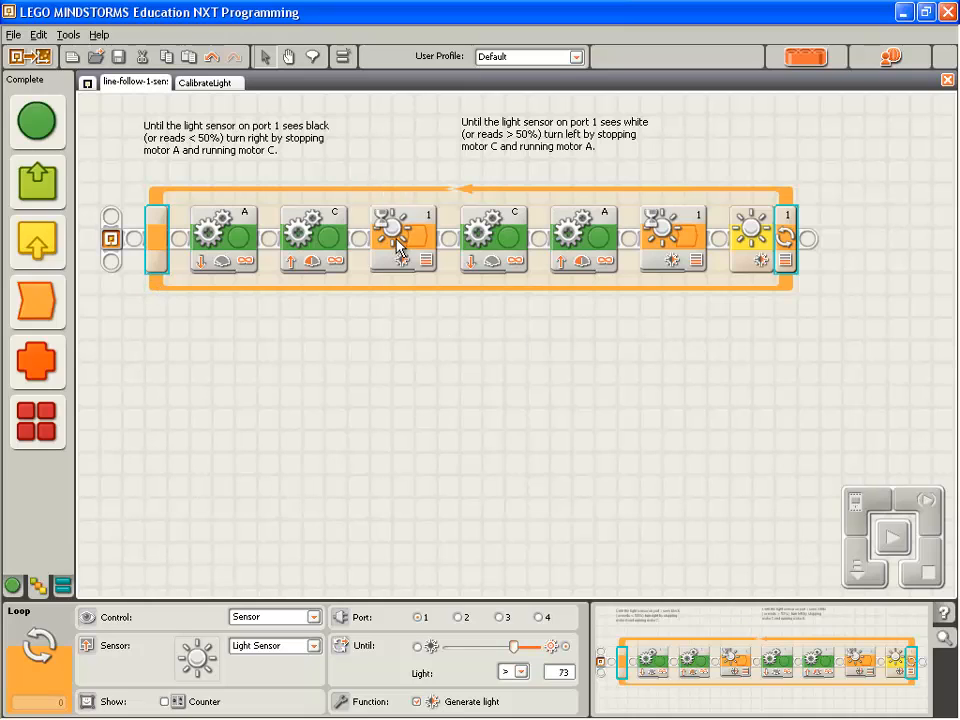
Check the light-sensor Wait block's port 1 threshold (below 50) before rewording the comment
{"action": "left_click", "coordinate": [400, 240]}
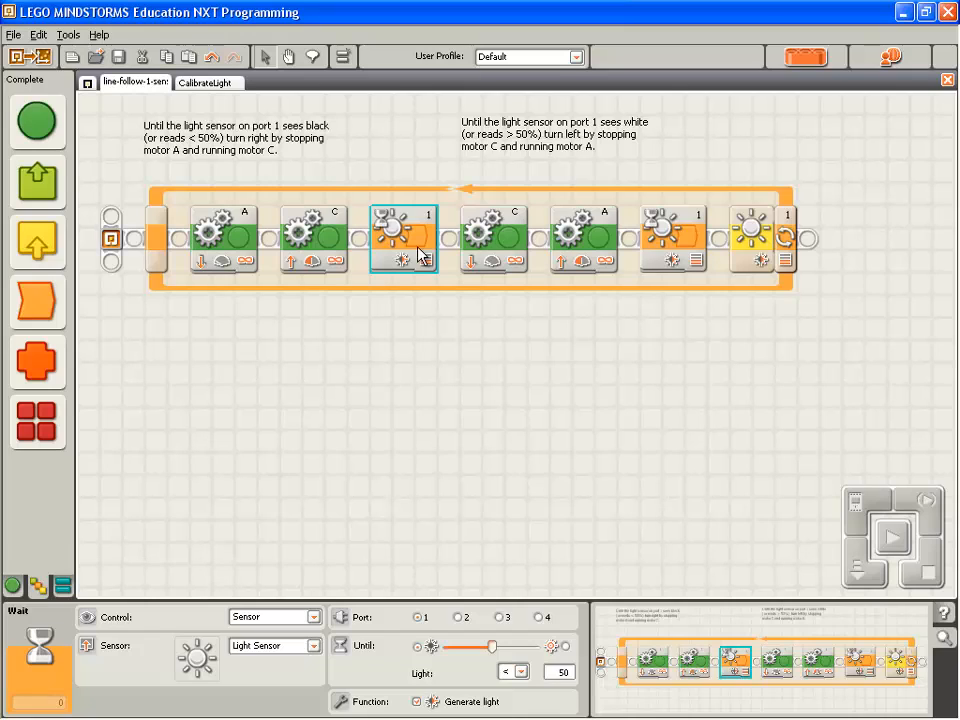
{"action": "mouse_move", "coordinate": [390, 222]}
{"action": "type", "text": "If"}
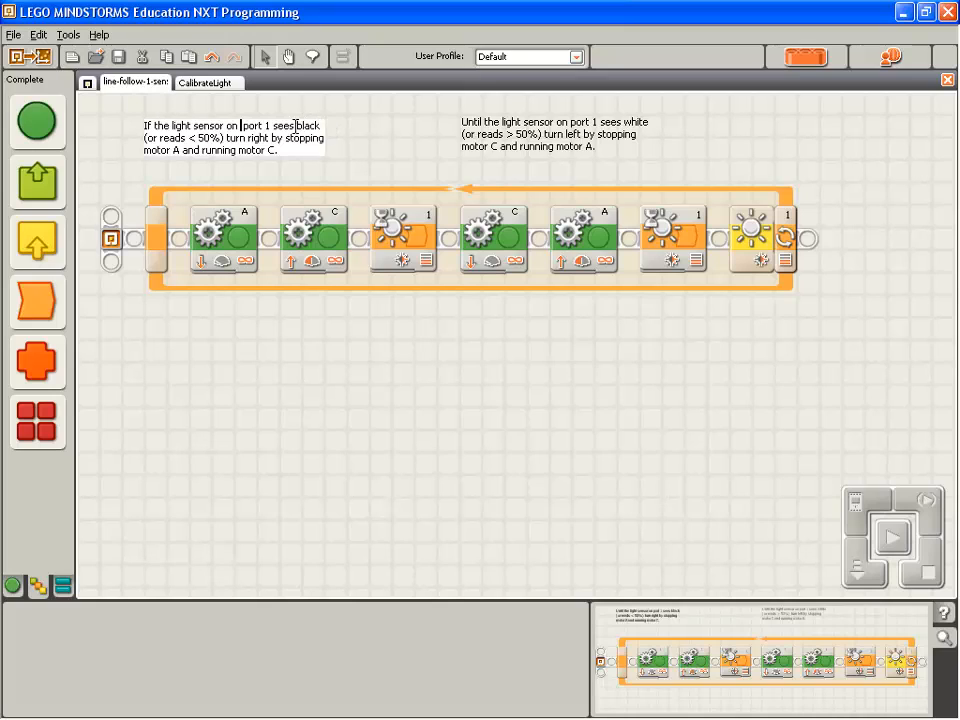
Reword the comments: first to white (reads > 50%), second to black (reads < 50%), both starting with "If"
{"action": "double_click", "coordinate": [308, 124]}
{"action": "type", "text": "white"}
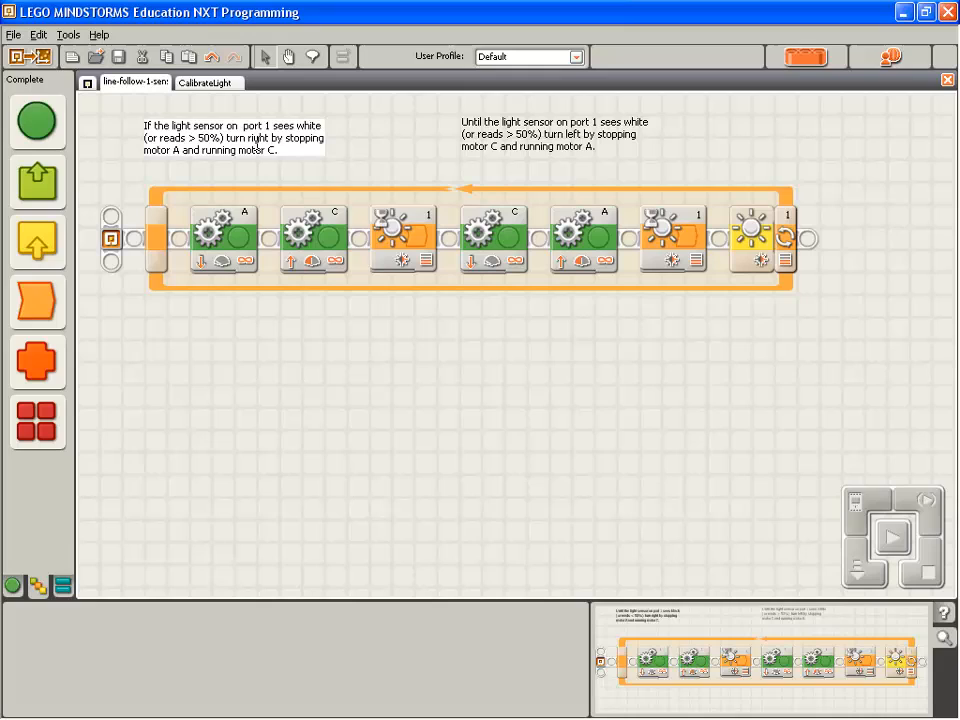
{"action": "mouse_move", "coordinate": [176, 164]}
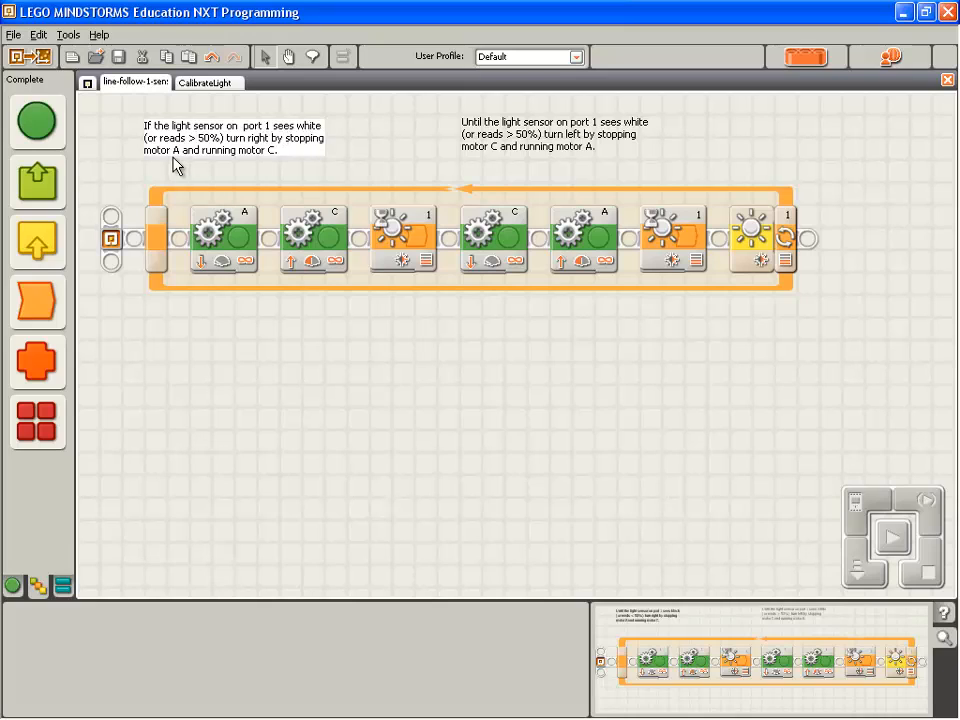
{"action": "mouse_move", "coordinate": [476, 172]}
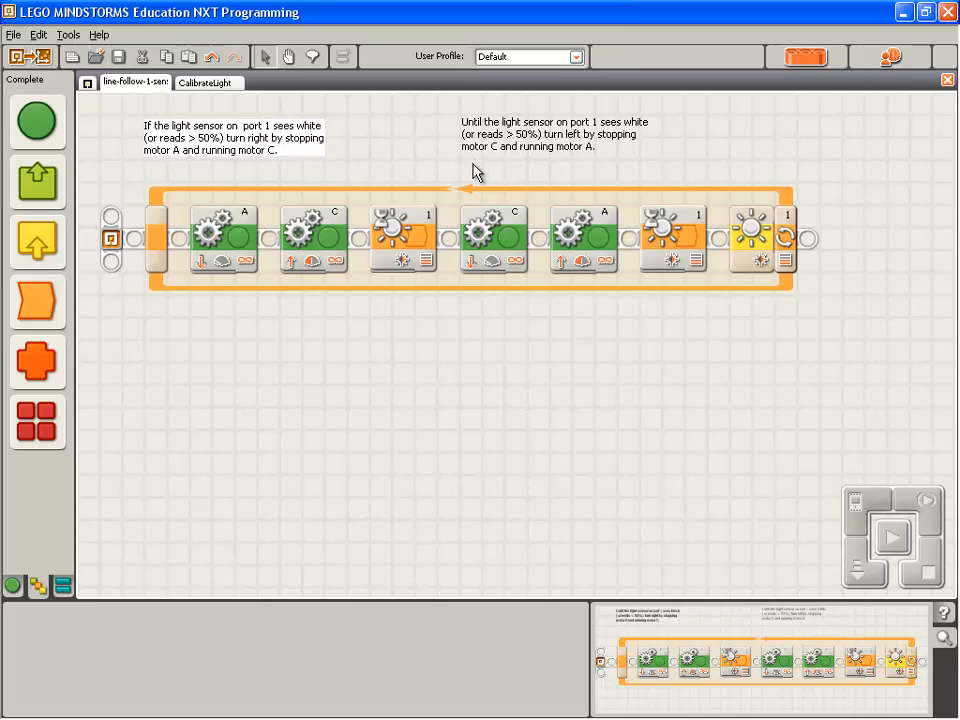
{"action": "left_click", "coordinate": [556, 132]}
{"action": "type", "text": "If"}
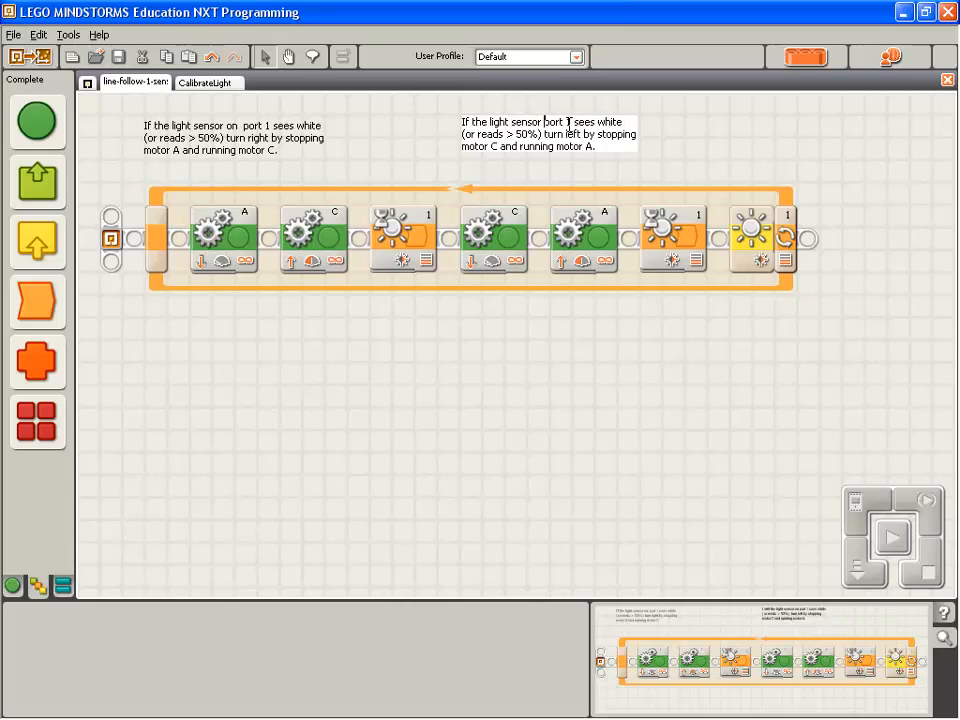
{"action": "double_click", "coordinate": [612, 122]}
{"action": "type", "text": "black"}
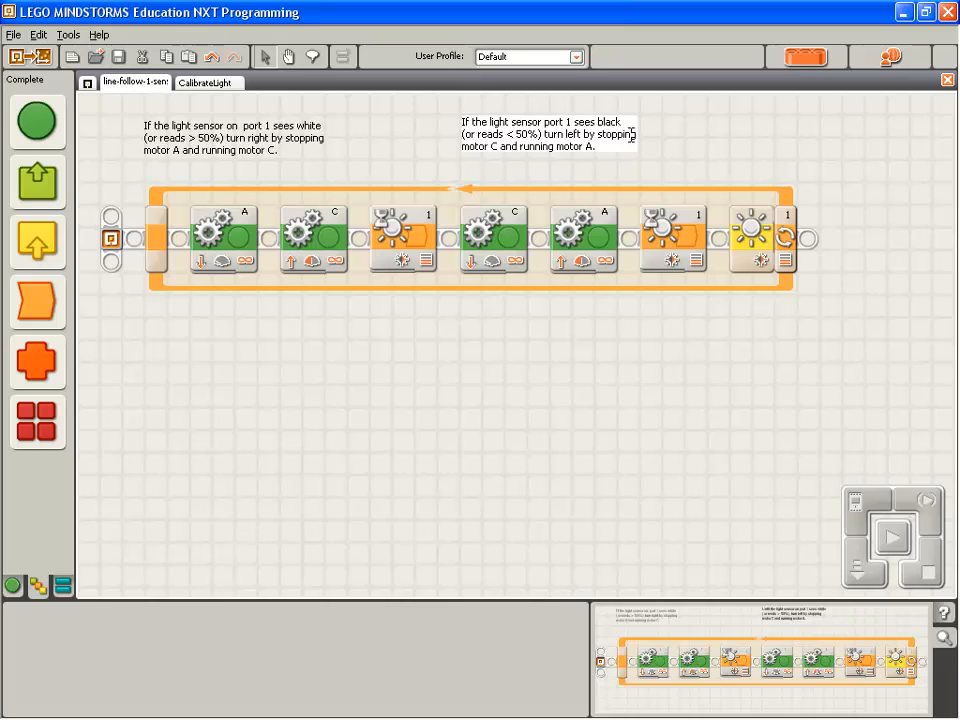
{"action": "mouse_move", "coordinate": [560, 164]}
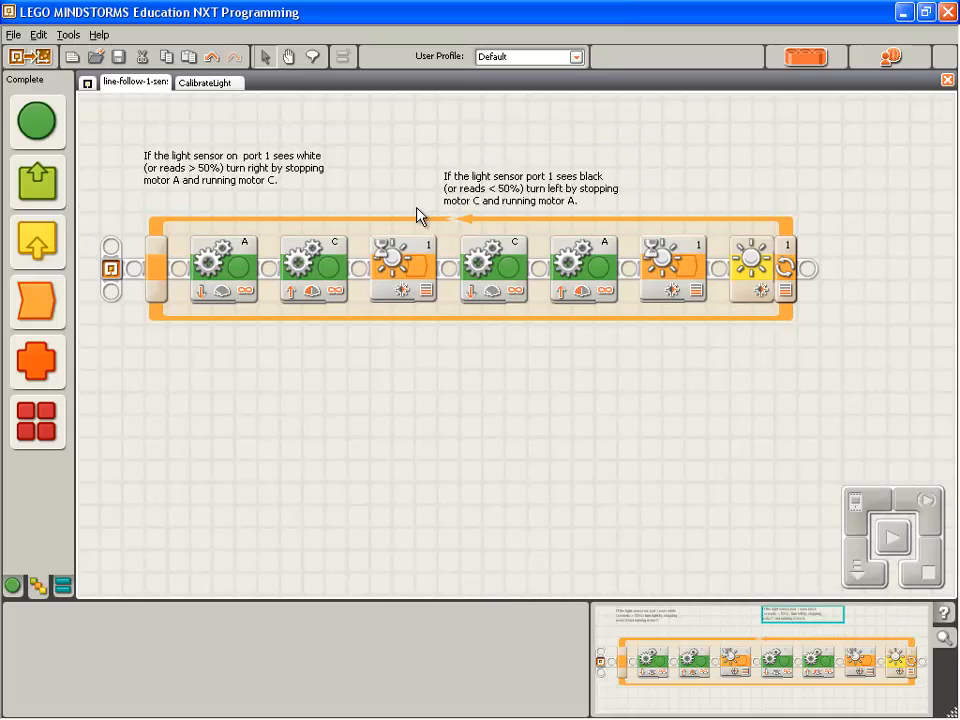
Move the second comment below the loop and remove the sensor Wait block from the loop
{"action": "left_click_drag", "start_coordinate": [530, 188], "coordinate": [240, 412]}
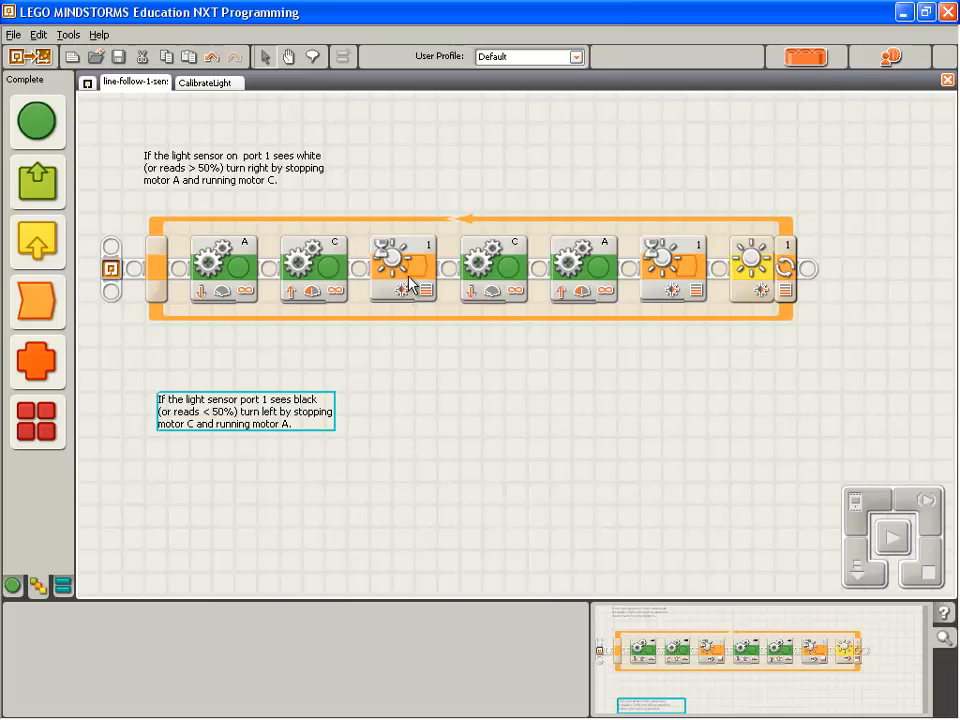
{"action": "left_click", "coordinate": [400, 268]}
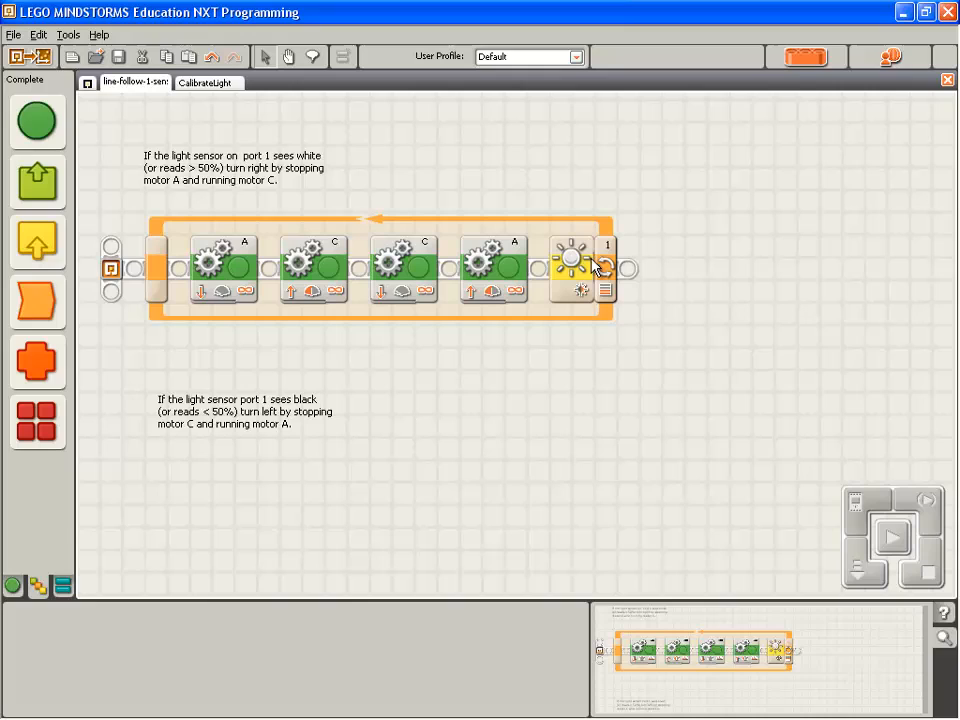
{"action": "mouse_move", "coordinate": [160, 170]}
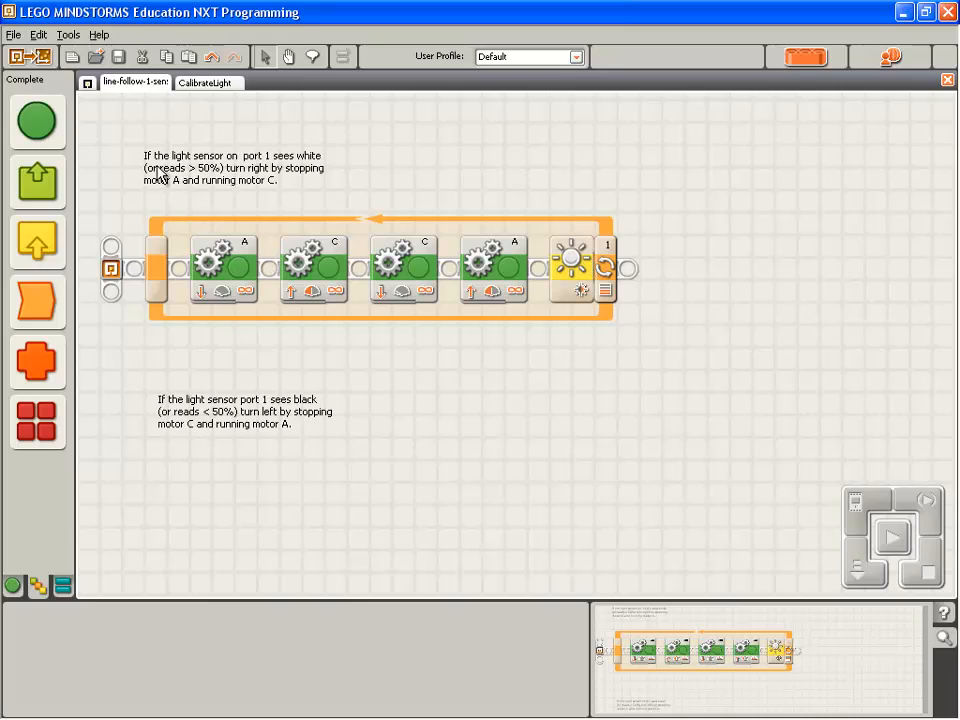
{"action": "mouse_move", "coordinate": [218, 164]}
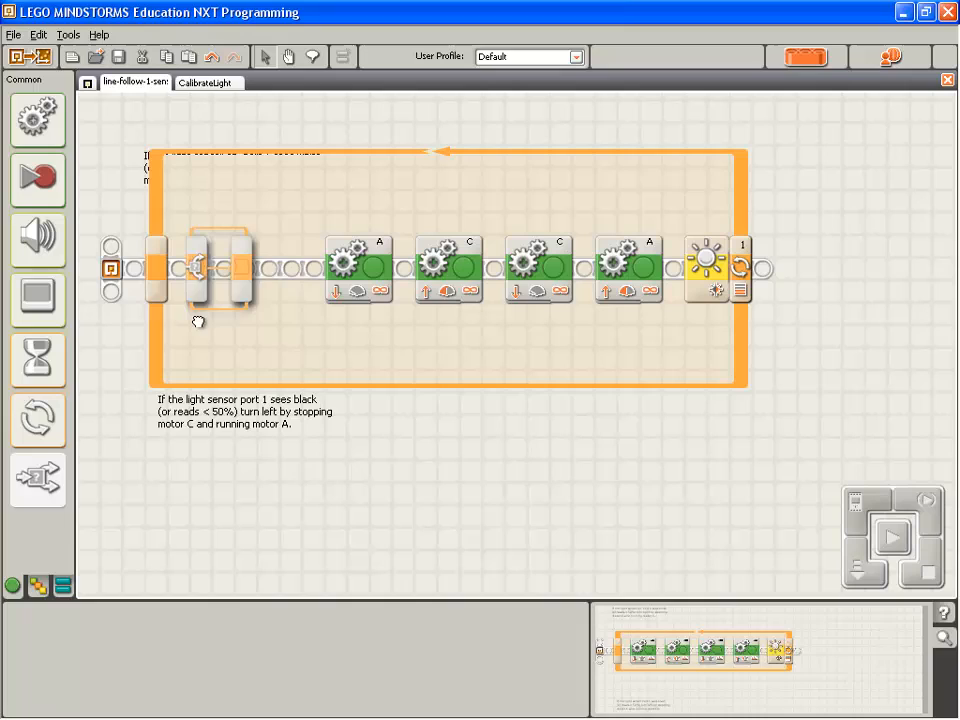
Place a Switch block at the start of the loop beneath the two comments
{"action": "left_click", "coordinate": [196, 268]}
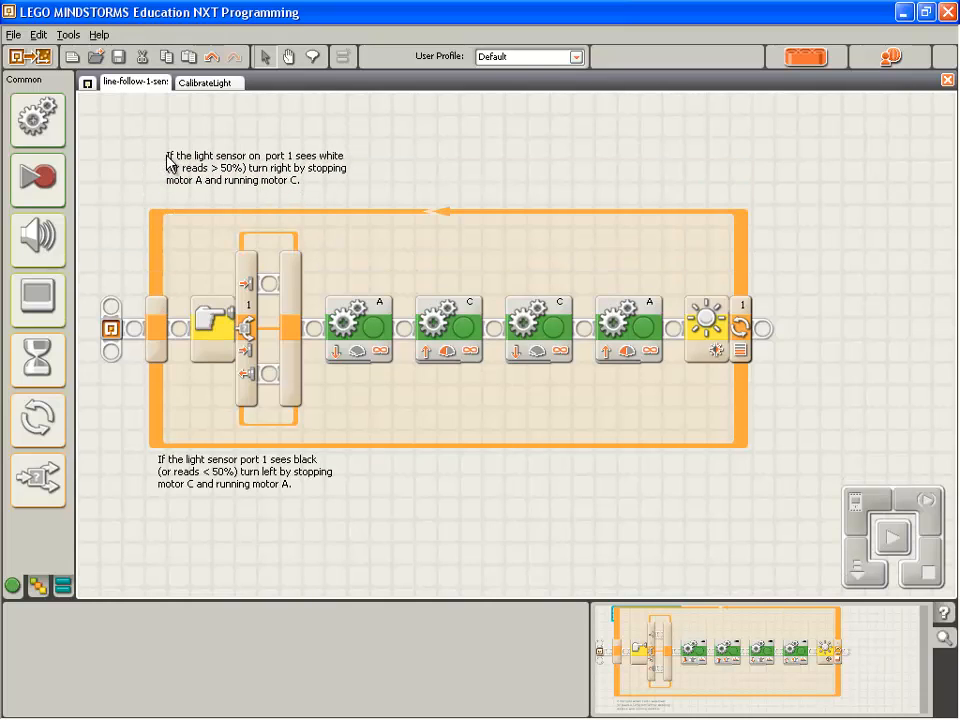
{"action": "left_click", "coordinate": [244, 168]}
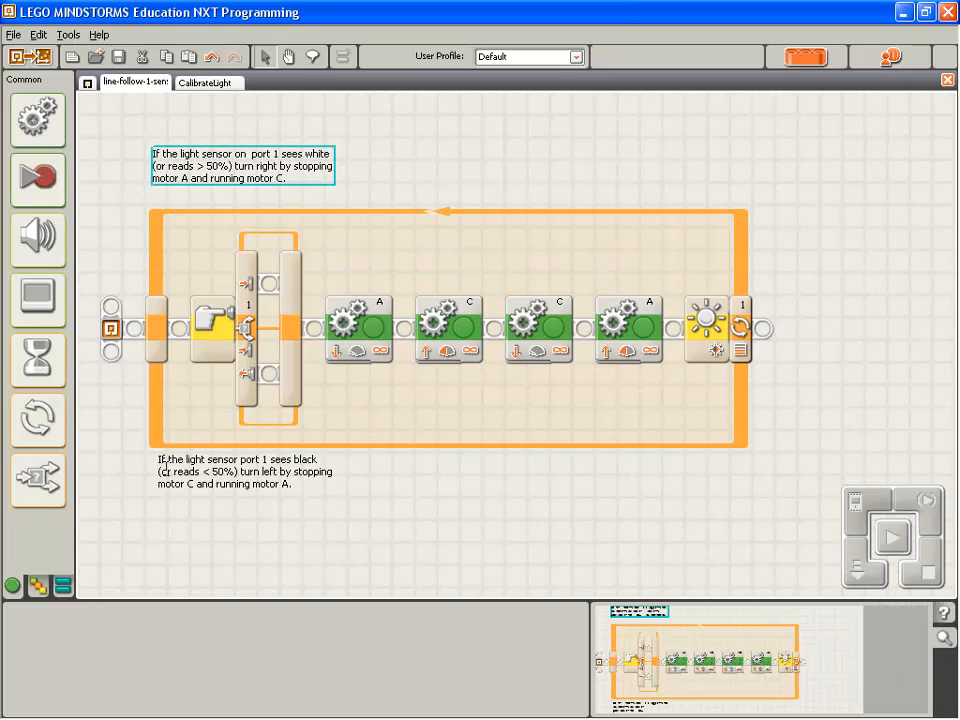
{"action": "left_click", "coordinate": [240, 472]}
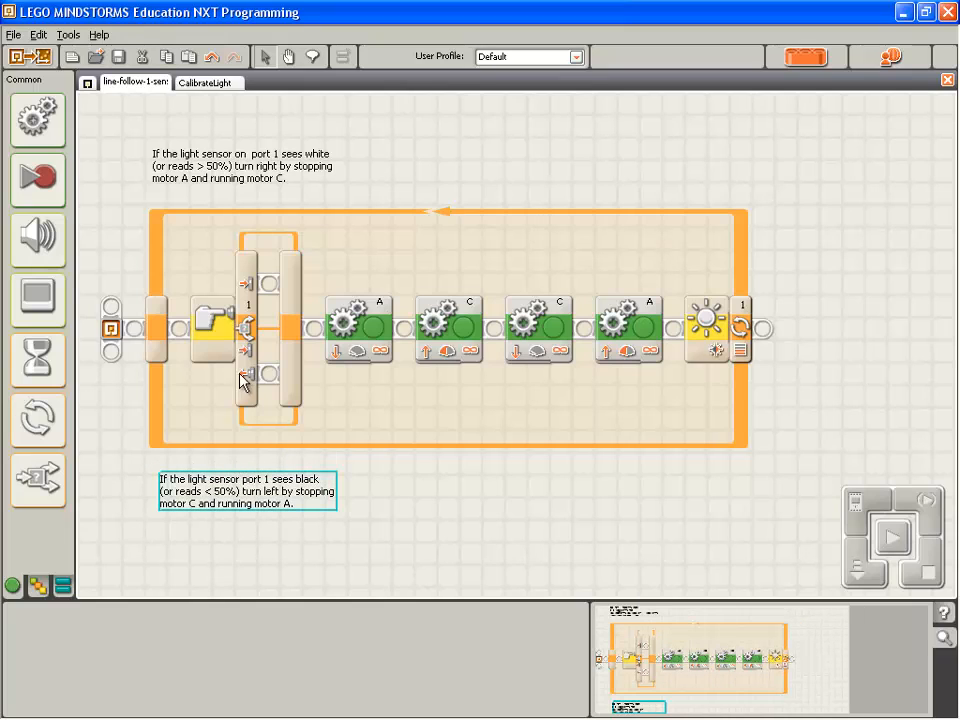
Set the new Switch to read the light sensor on port 1
{"action": "left_click", "coordinate": [244, 330]}
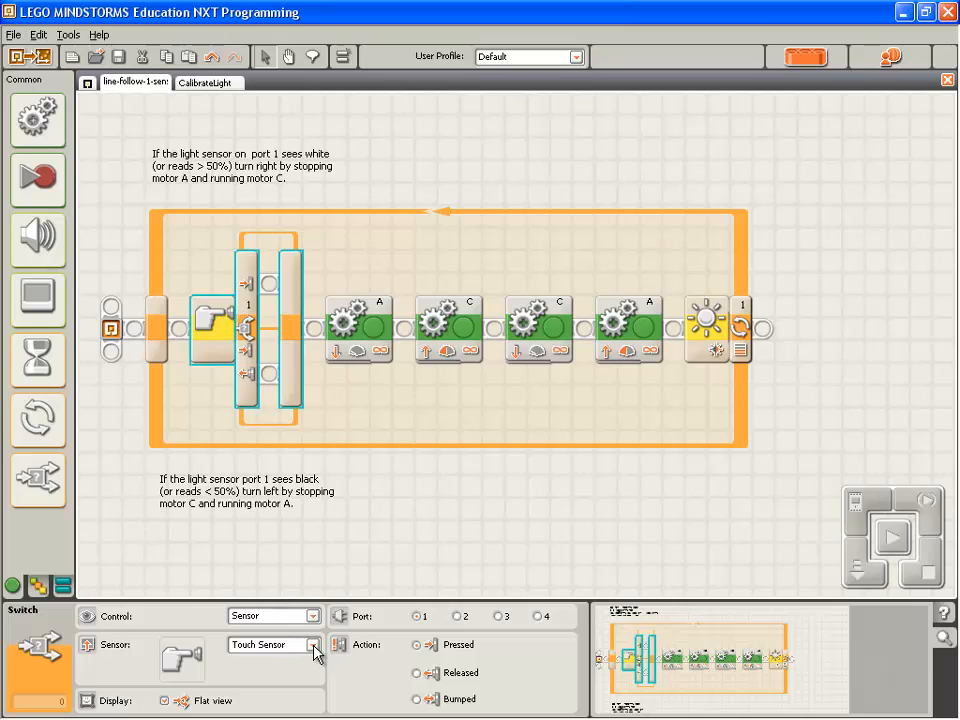
{"action": "left_click", "coordinate": [312, 644]}
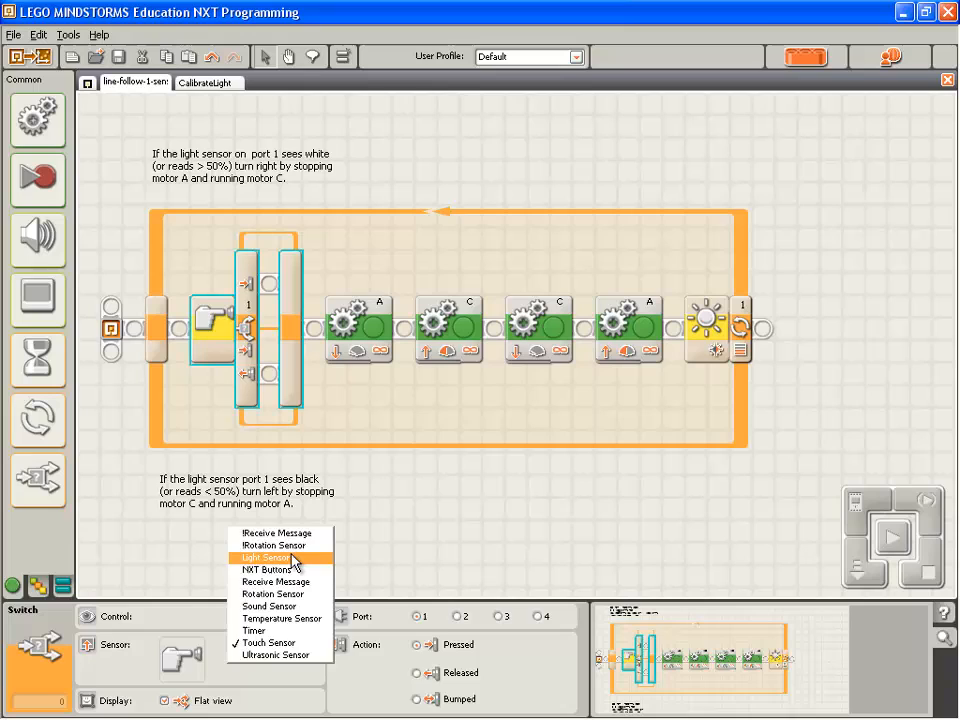
{"action": "left_click", "coordinate": [268, 556]}
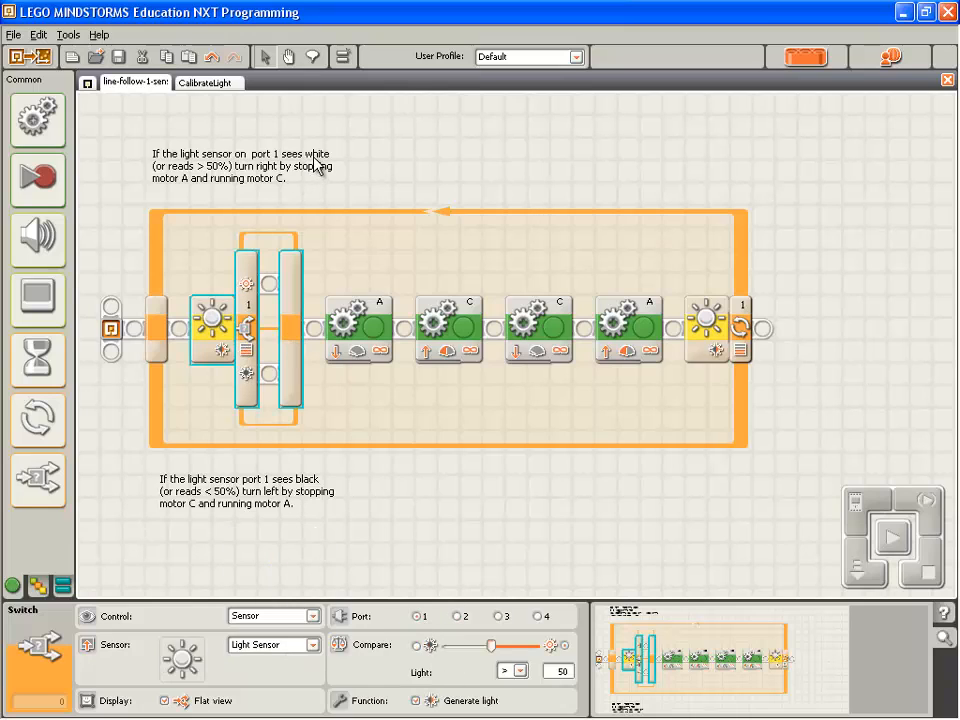
{"action": "mouse_move", "coordinate": [276, 470]}
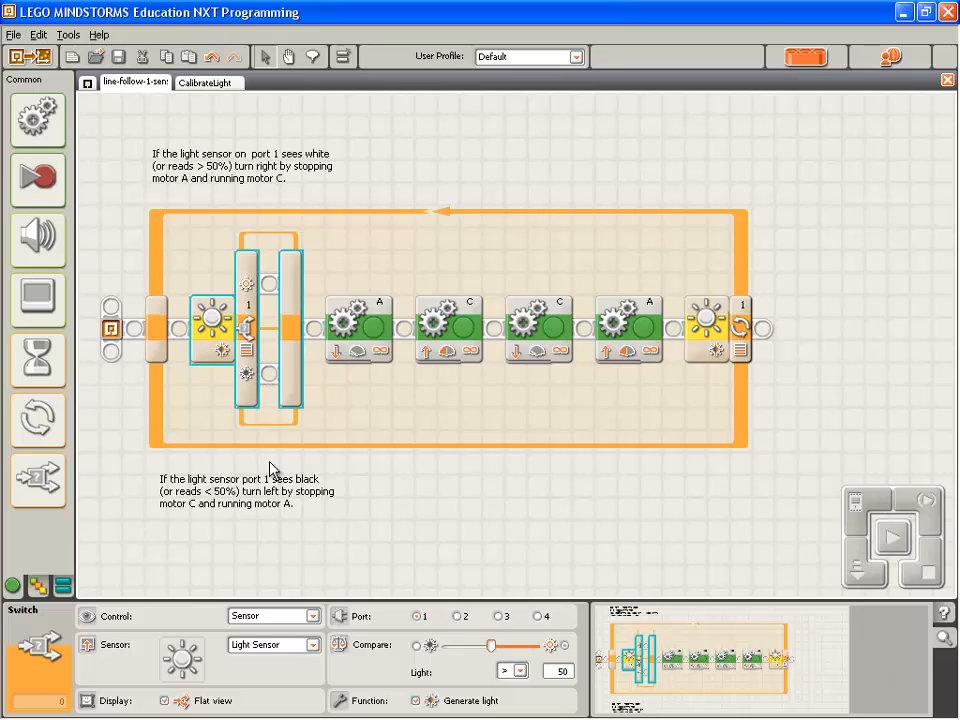
{"action": "mouse_move", "coordinate": [372, 456]}
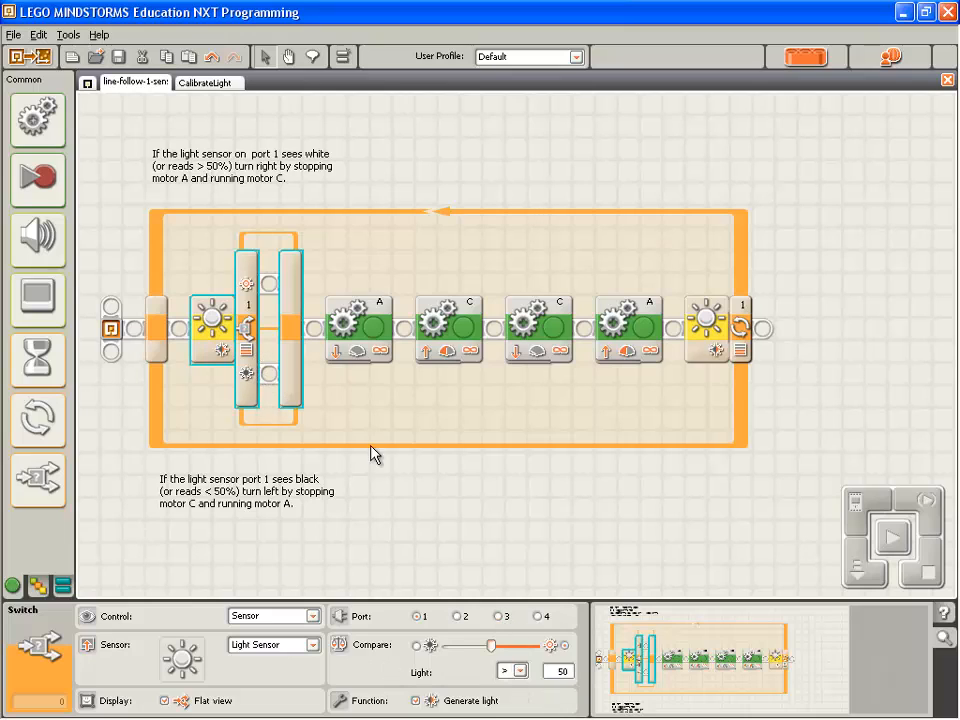
{"action": "mouse_move", "coordinate": [264, 180]}
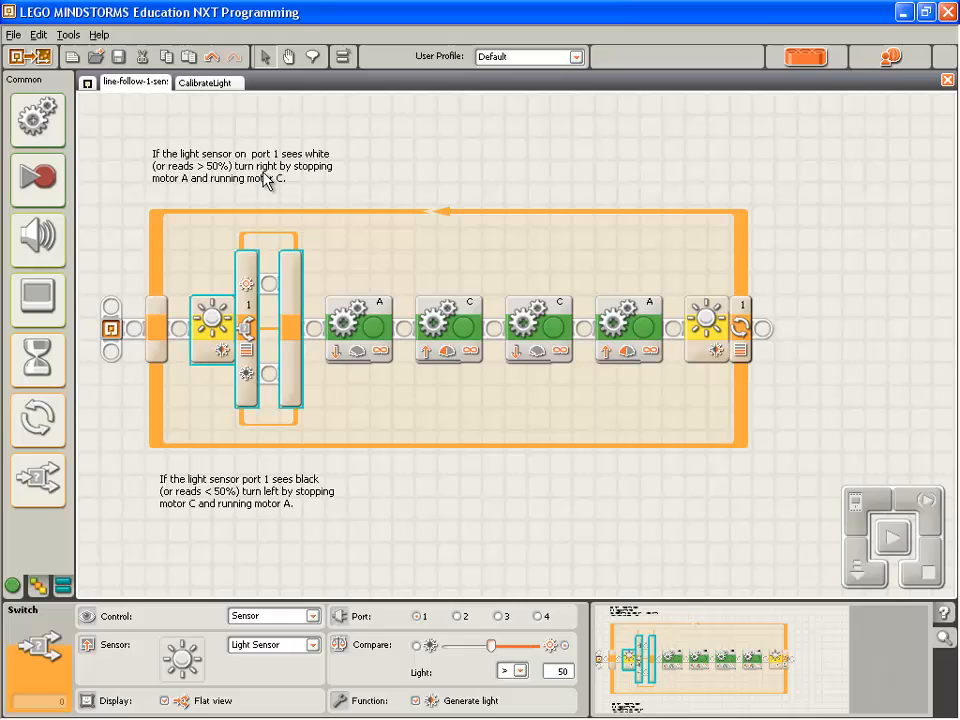
{"action": "mouse_move", "coordinate": [378, 314]}
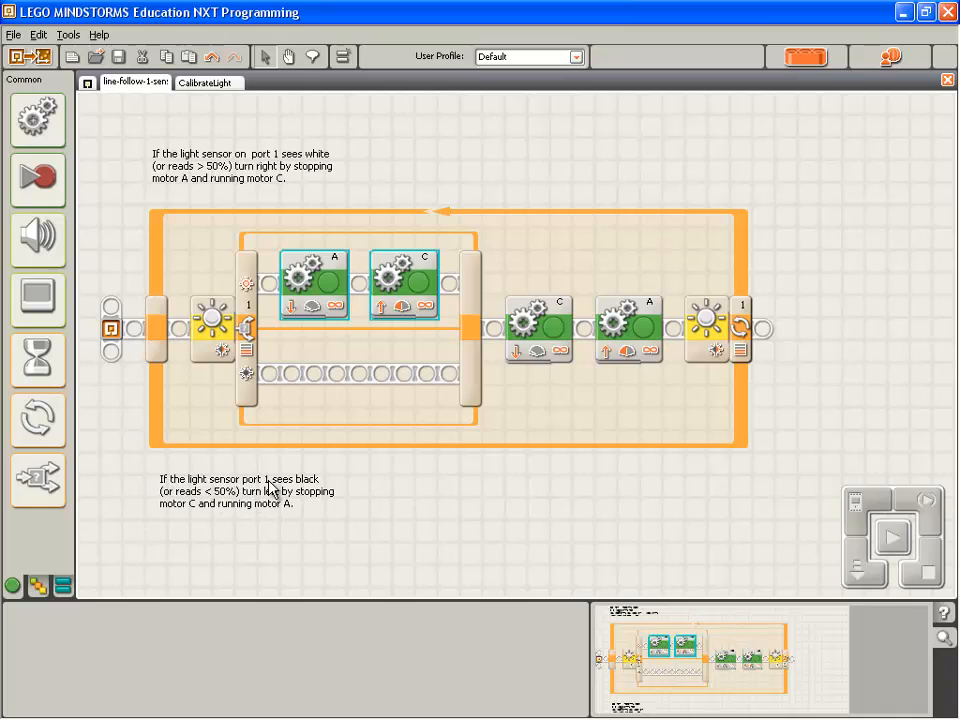
{"action": "mouse_move", "coordinate": [220, 504]}
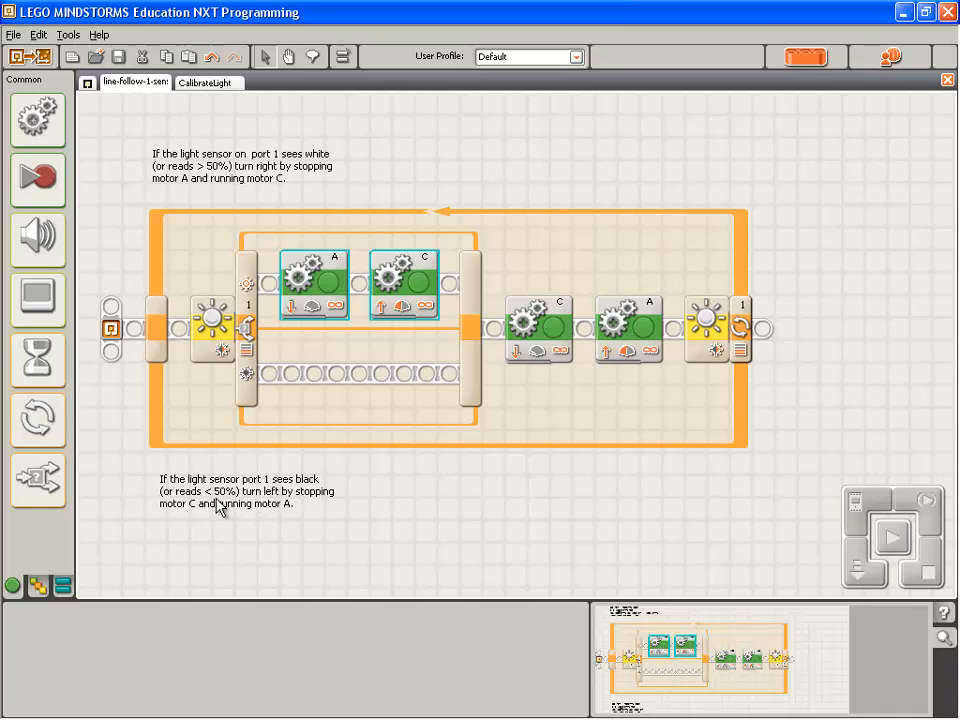
{"action": "mouse_move", "coordinate": [312, 510]}
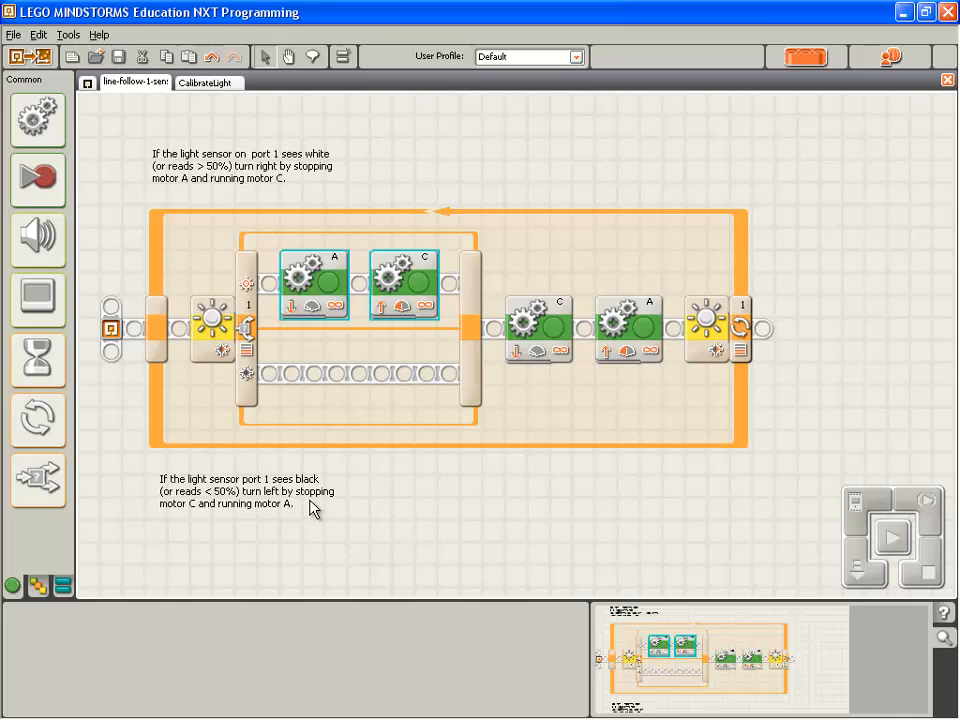
Move the motor C and A blocks into the switch's lower branch and check the loop's settings
{"action": "left_click", "coordinate": [628, 330]}
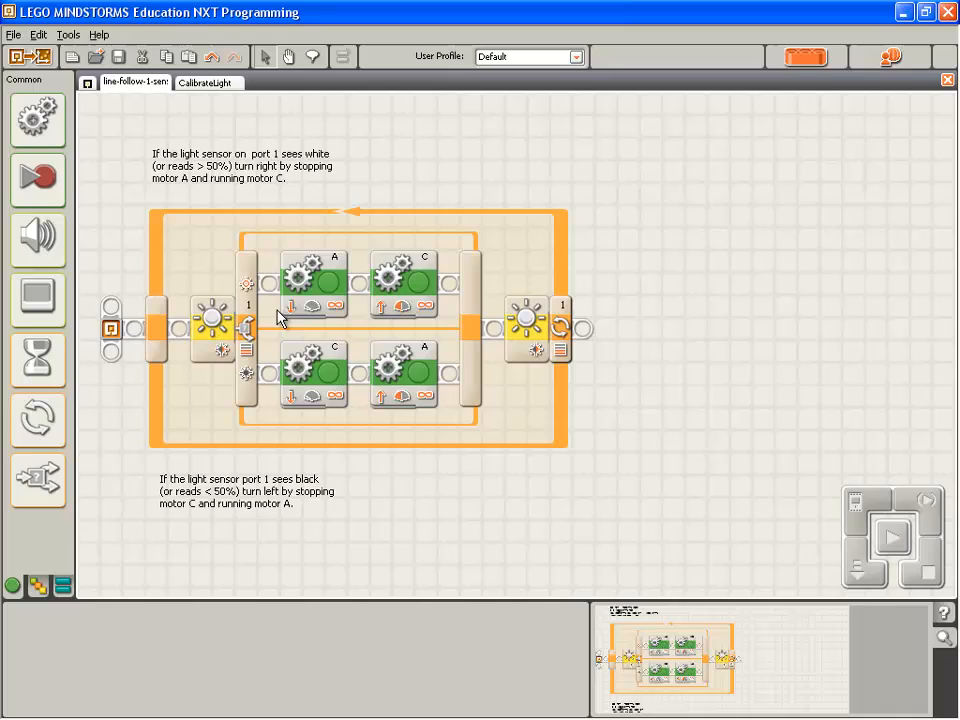
{"action": "left_click", "coordinate": [212, 316]}
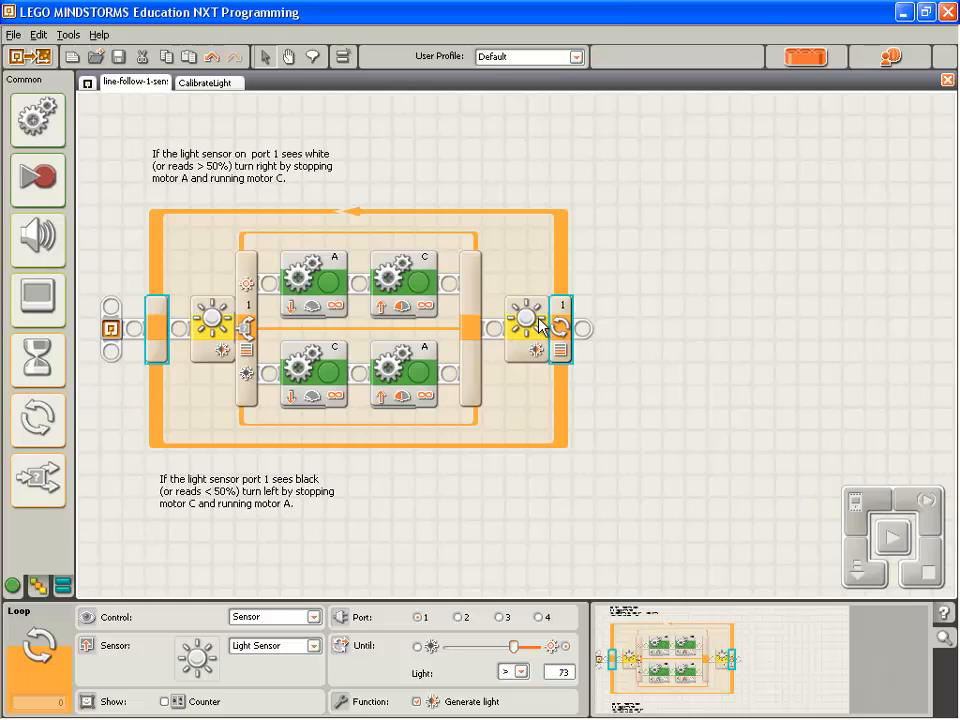
{"action": "mouse_move", "coordinate": [890, 408]}
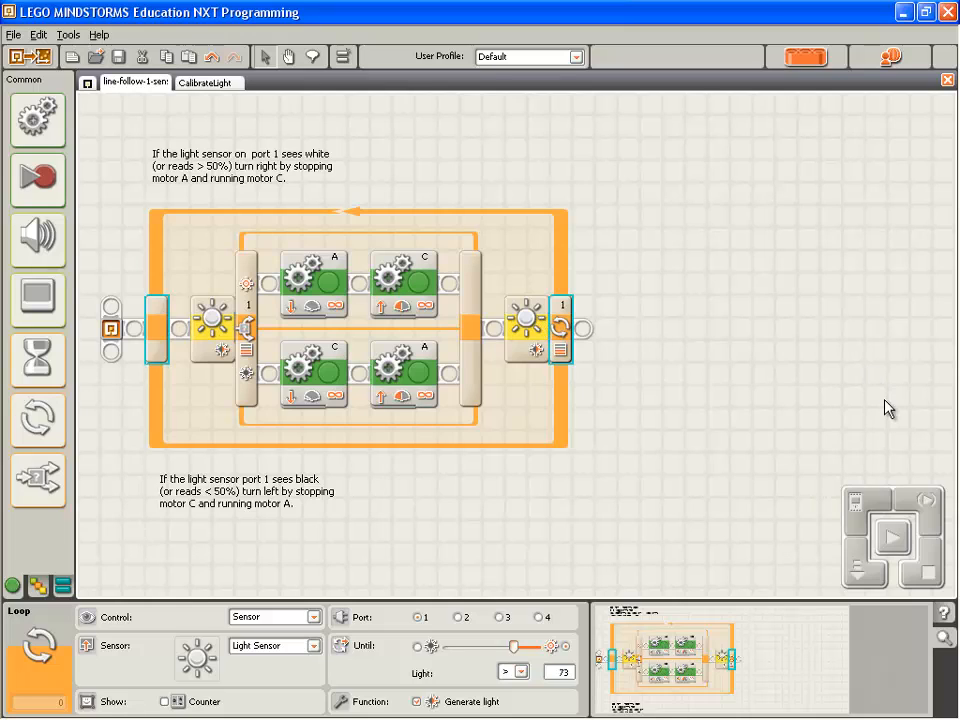
Download the line-follower program to the NXT and run it
{"action": "left_click", "coordinate": [888, 536]}
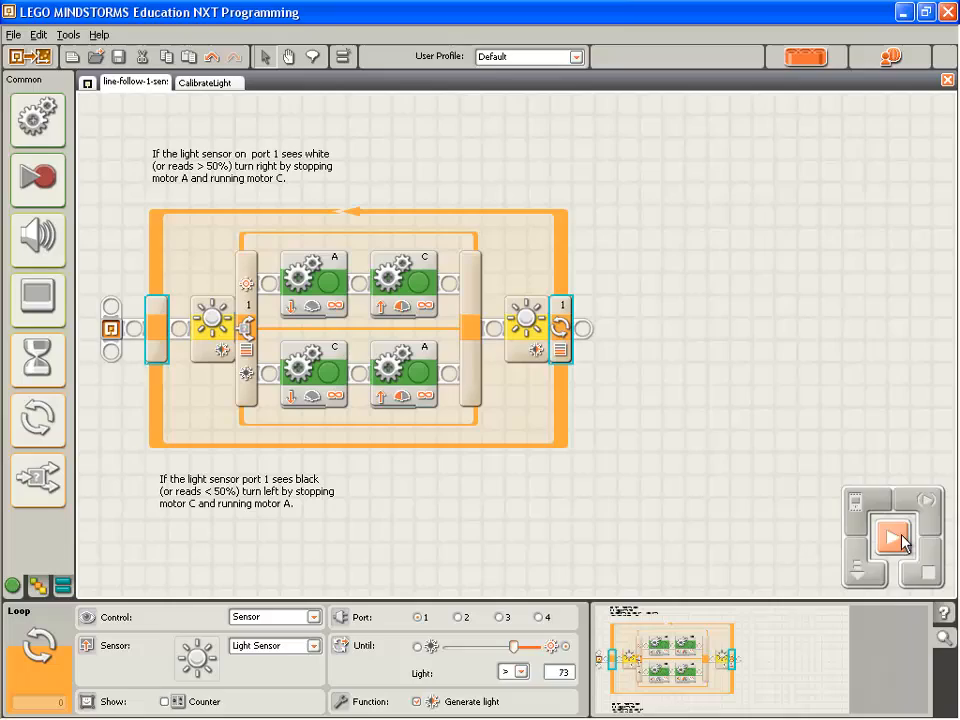
{"action": "mouse_move", "coordinate": [892, 538]}
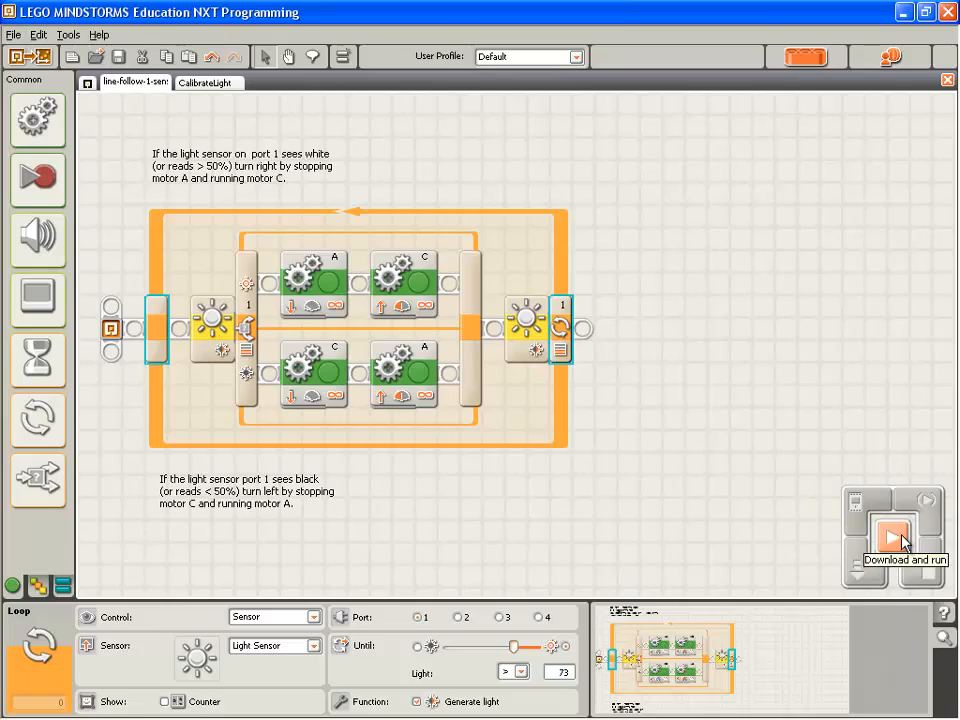
{"action": "mouse_move", "coordinate": [400, 296]}
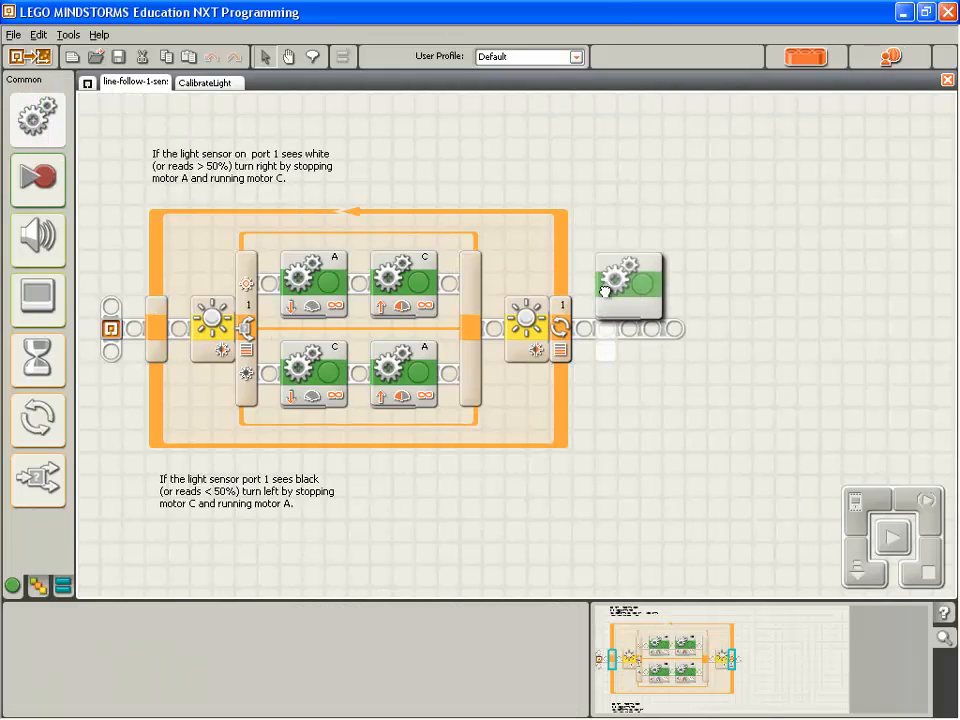
Add a Move block after the loop stopping motors A and C, then download and run
{"action": "left_click", "coordinate": [628, 328]}
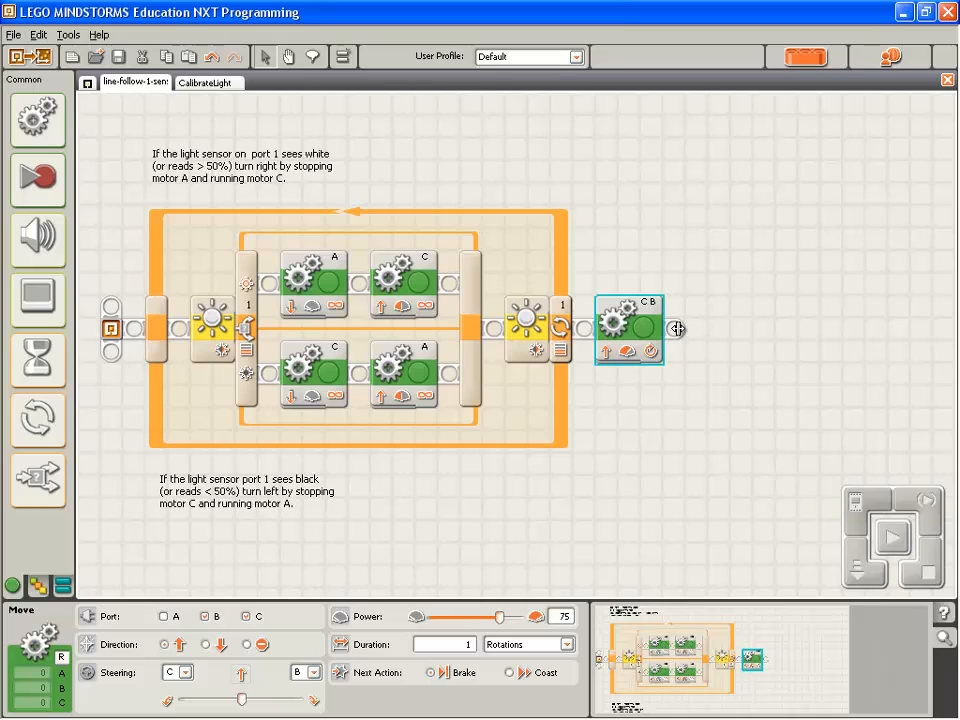
{"action": "mouse_move", "coordinate": [578, 360]}
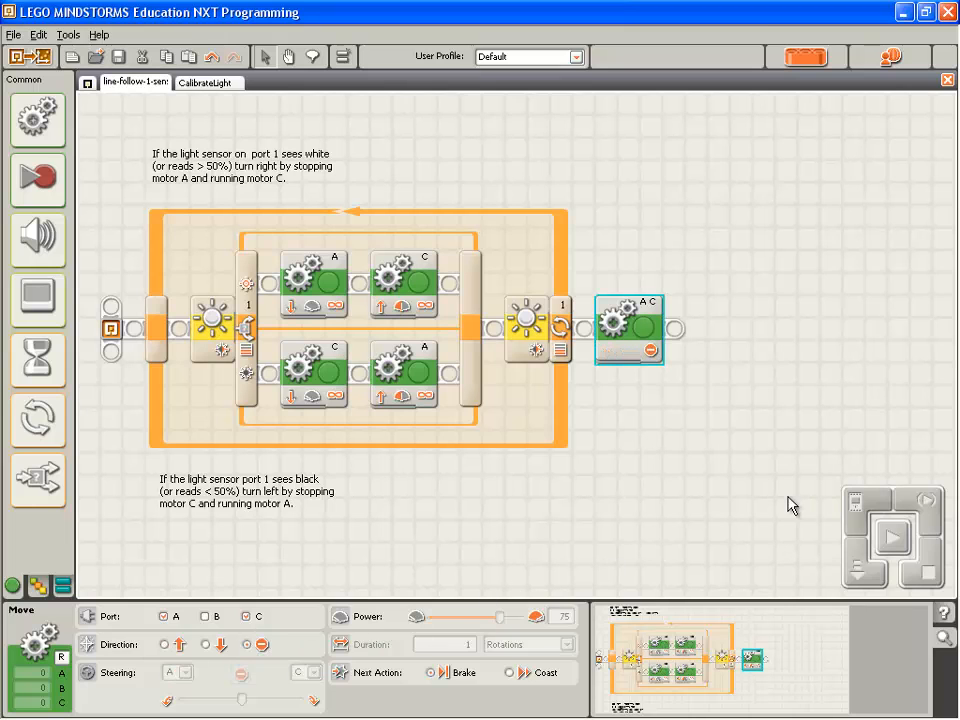
{"action": "left_click", "coordinate": [888, 536]}
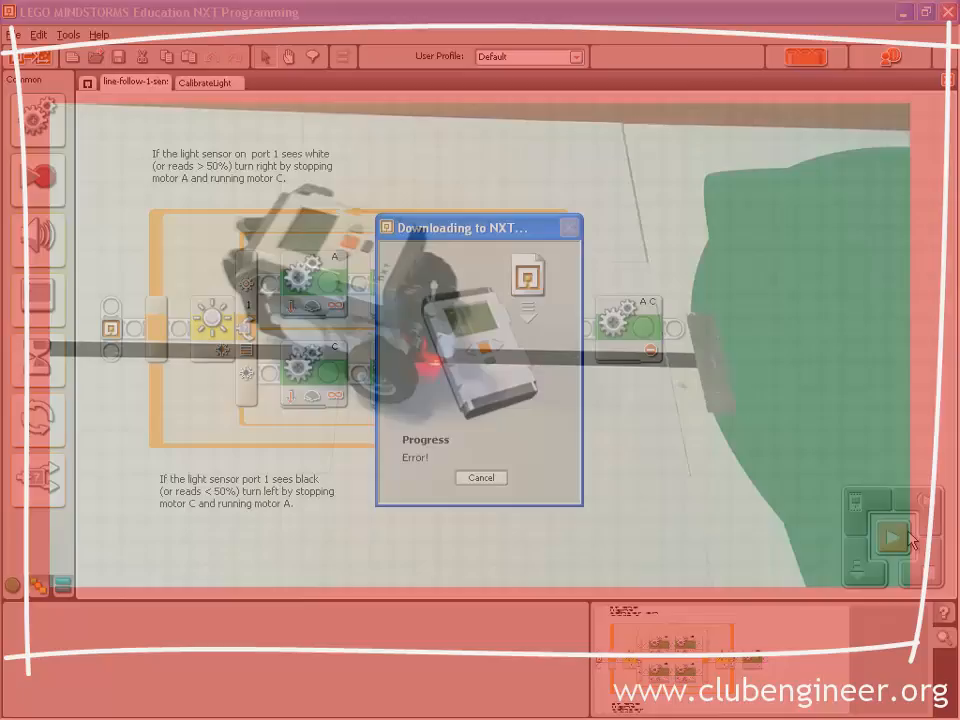
Dismiss the Downloading to NXT dialog after the failed download
{"action": "left_click", "coordinate": [480, 476]}
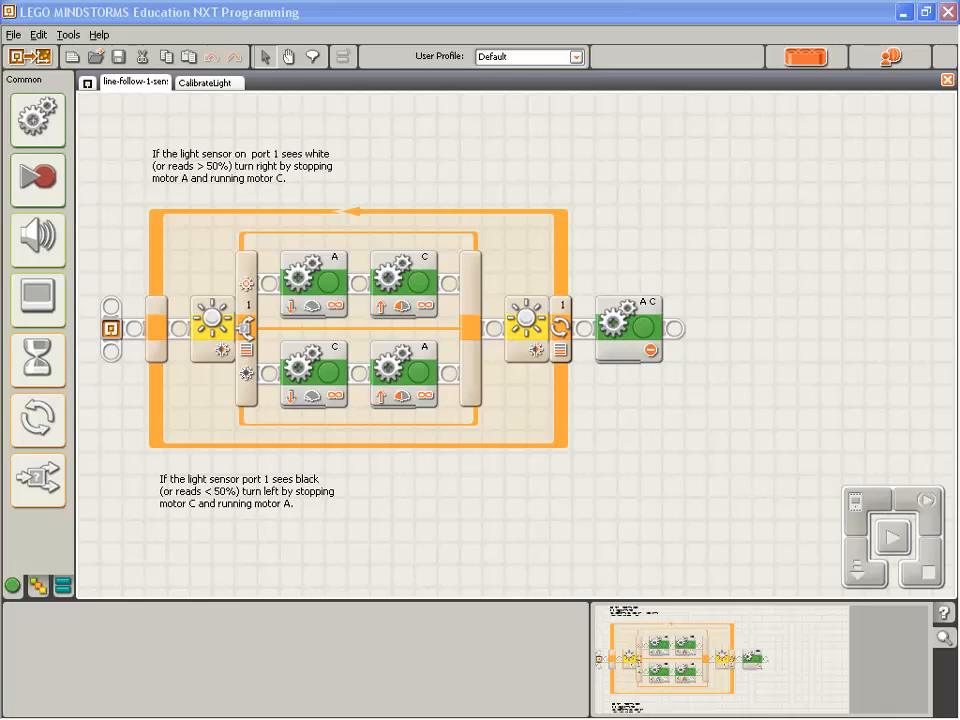
{"action": "mouse_move", "coordinate": [356, 62]}
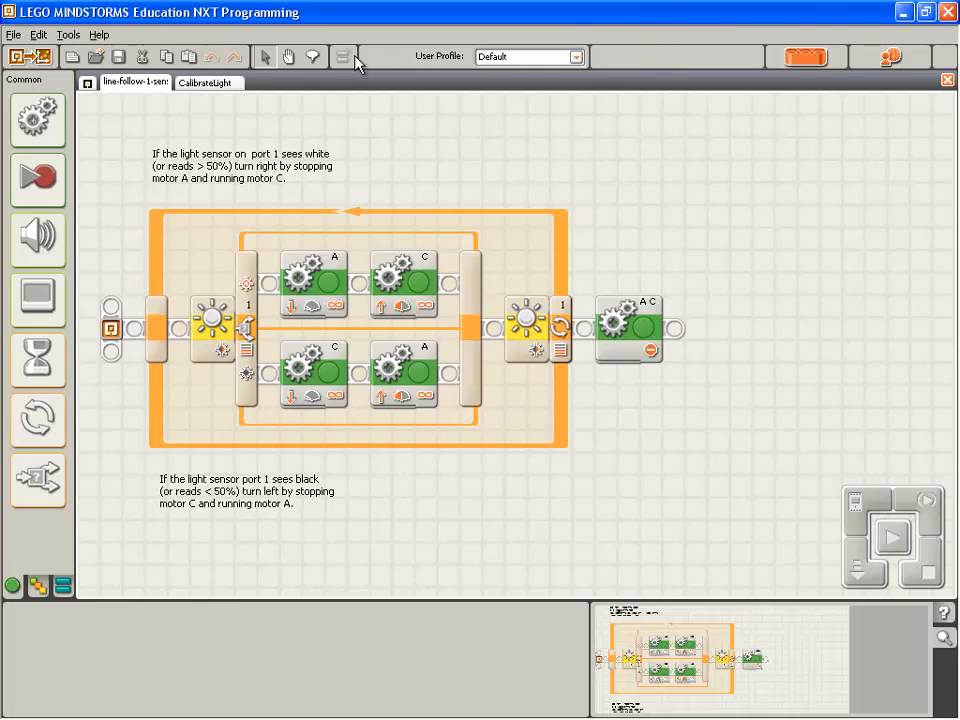
{"action": "mouse_move", "coordinate": [342, 56]}
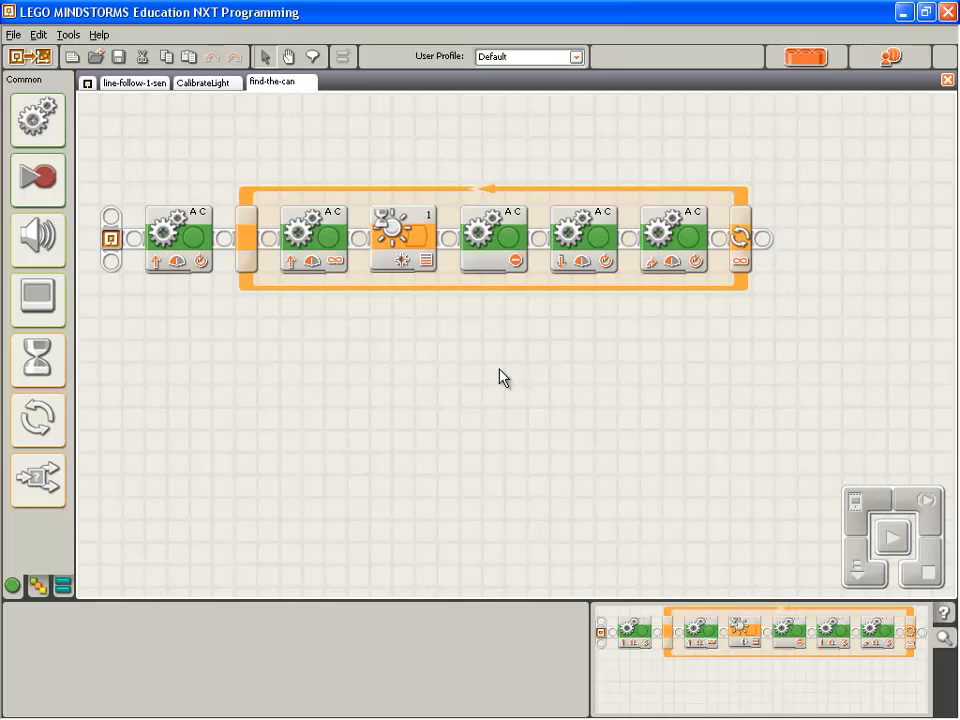
Select the find-the-can program's Move block and Loop together for copying
{"action": "left_click_drag", "start_coordinate": [504, 378], "coordinate": [760, 390]}
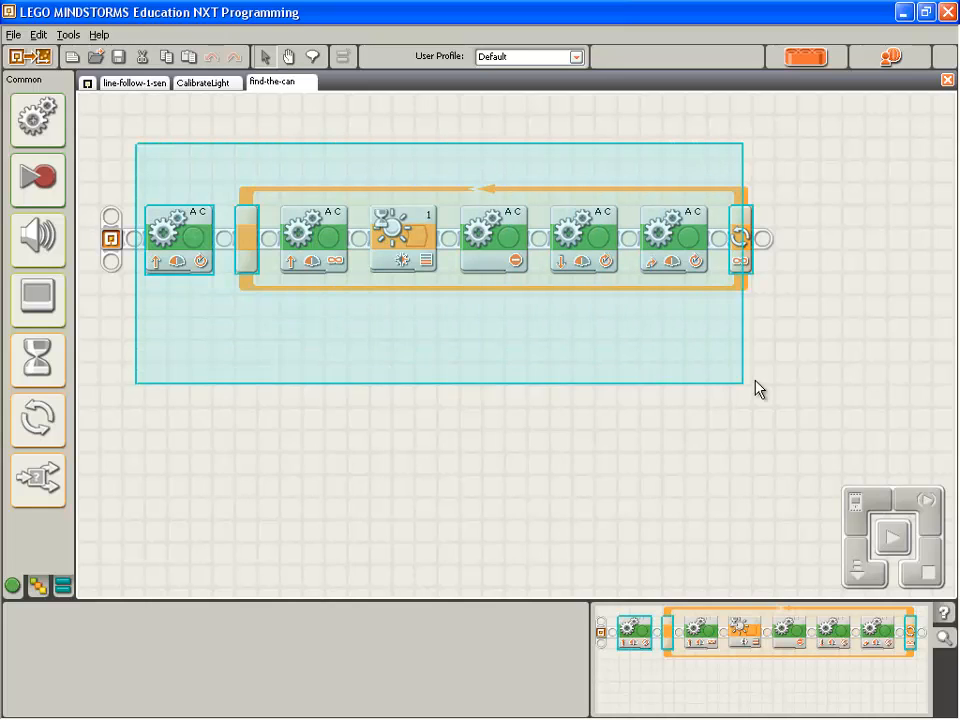
{"action": "left_click_drag", "start_coordinate": [756, 390], "coordinate": [764, 318]}
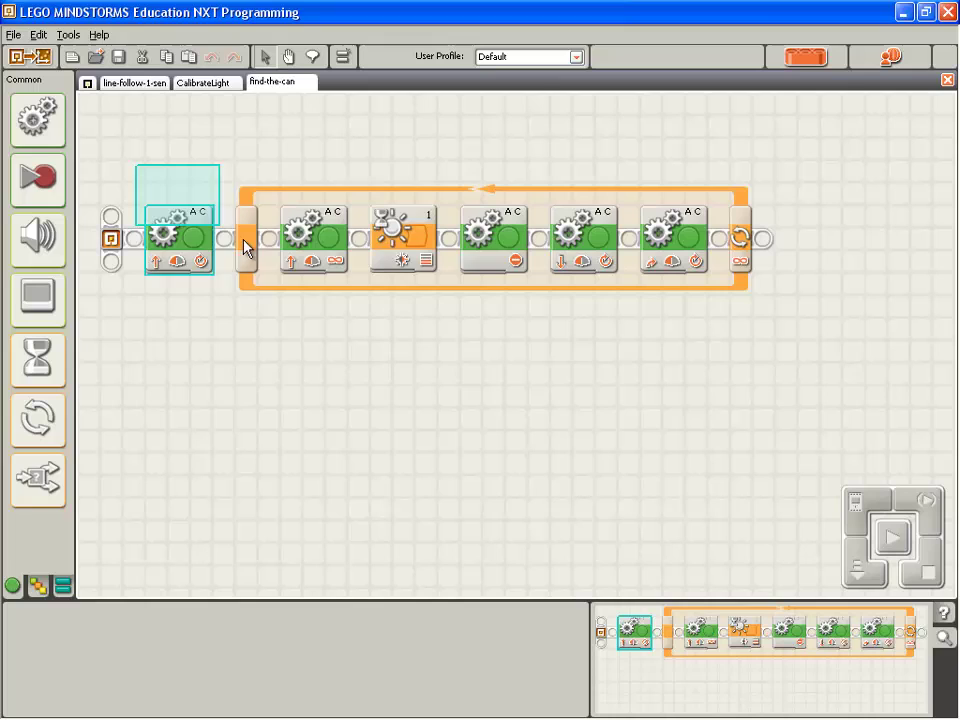
{"action": "left_click_drag", "start_coordinate": [248, 248], "coordinate": [780, 322]}
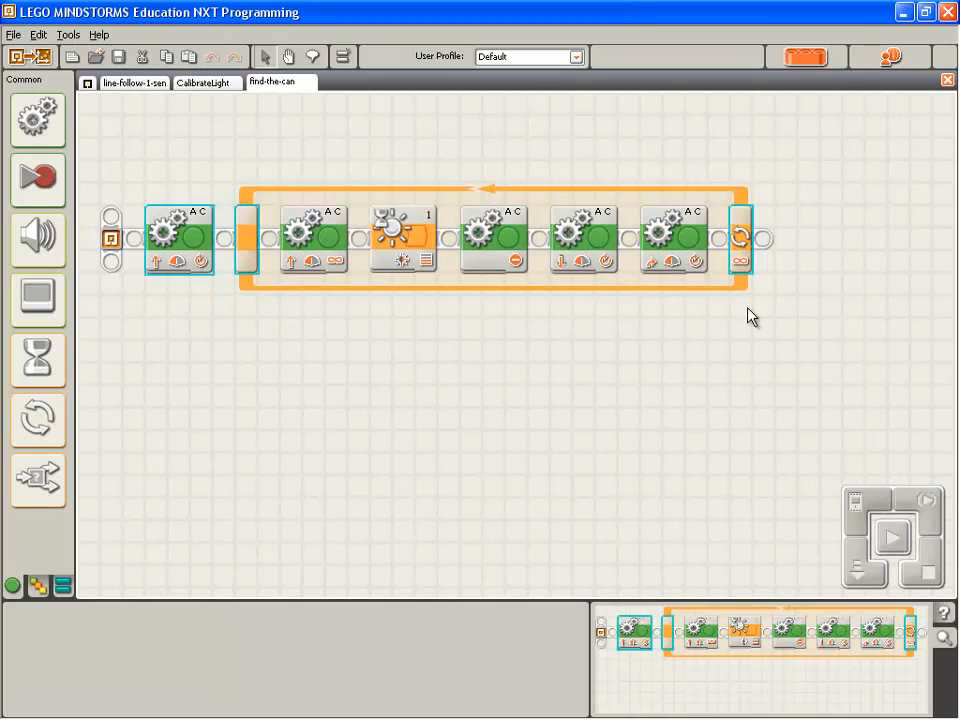
{"action": "mouse_move", "coordinate": [636, 304]}
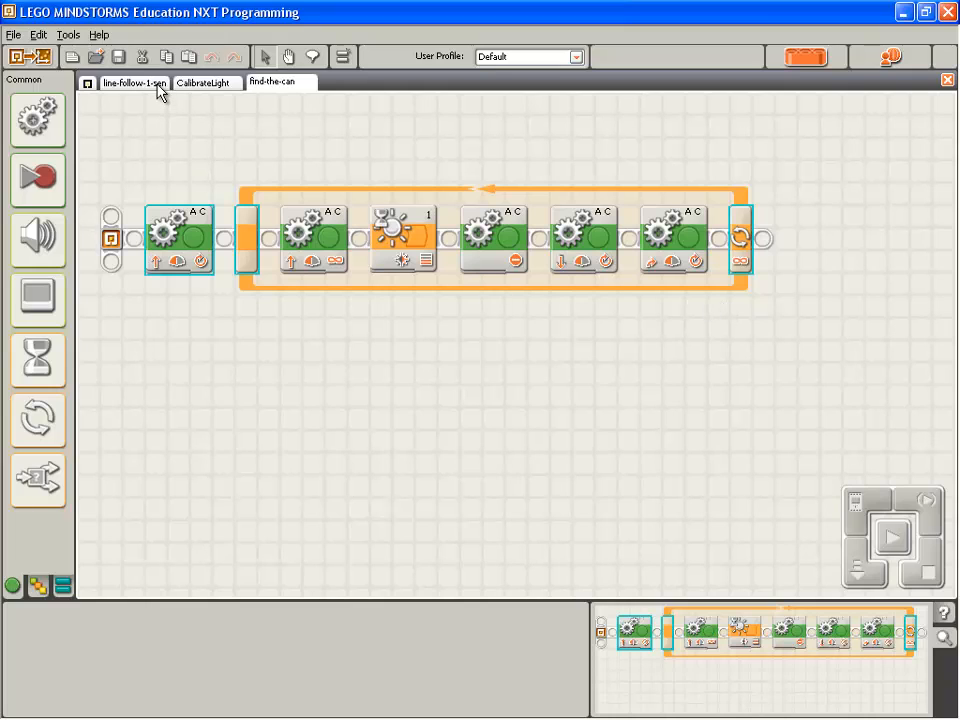
Place the can-finding loop after the line-follower loop's motor blocks in line-follow-1-can
{"action": "left_click", "coordinate": [134, 82]}
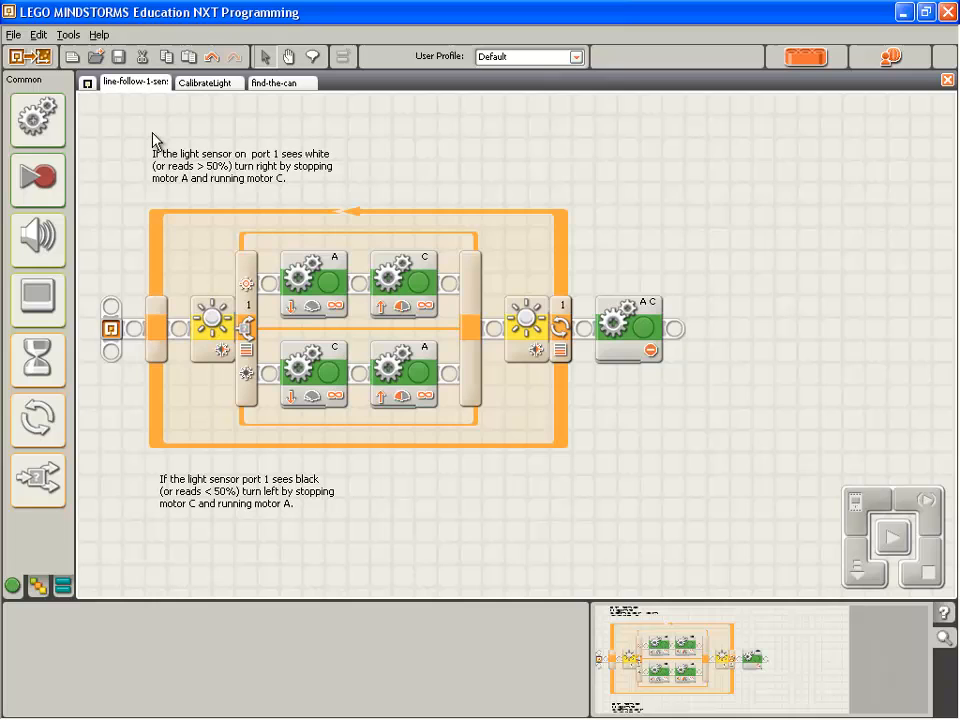
{"action": "mouse_move", "coordinate": [284, 188]}
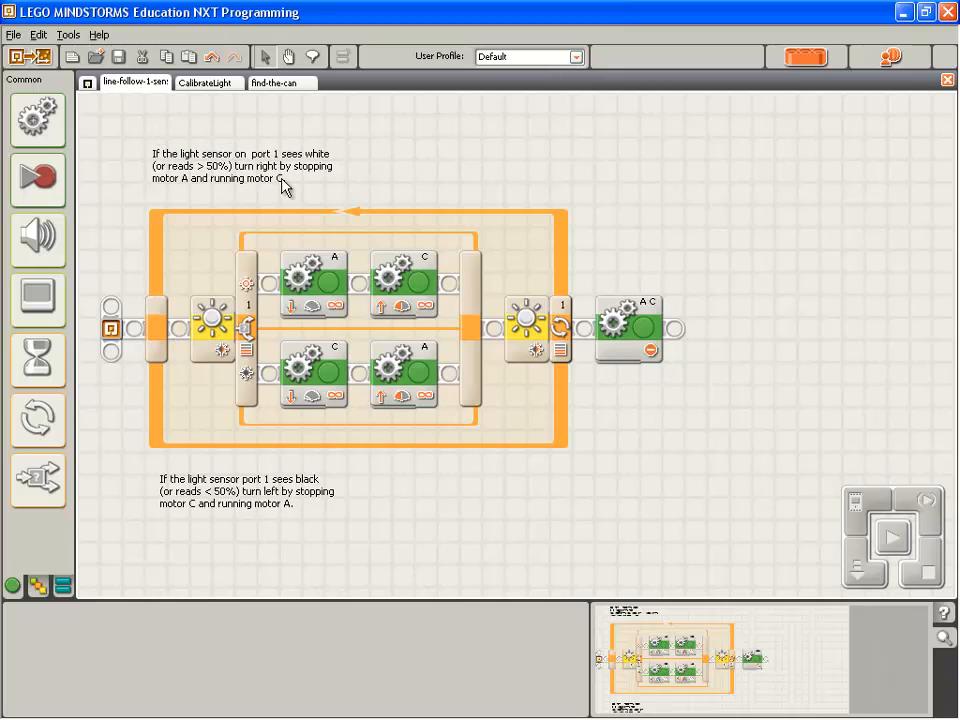
{"action": "mouse_move", "coordinate": [752, 406]}
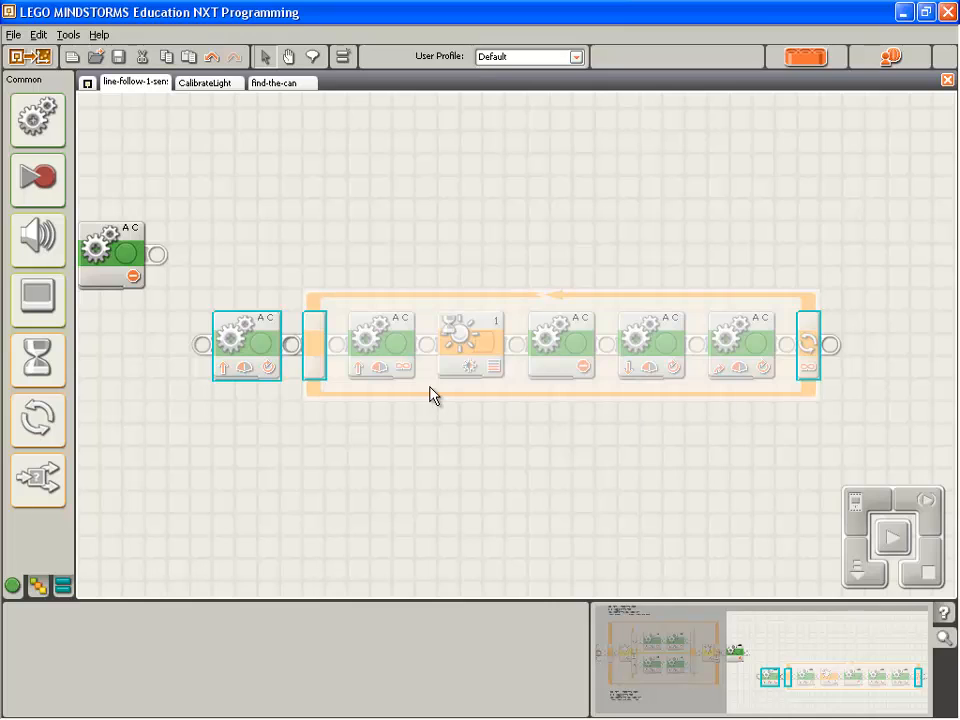
{"action": "mouse_move", "coordinate": [308, 352]}
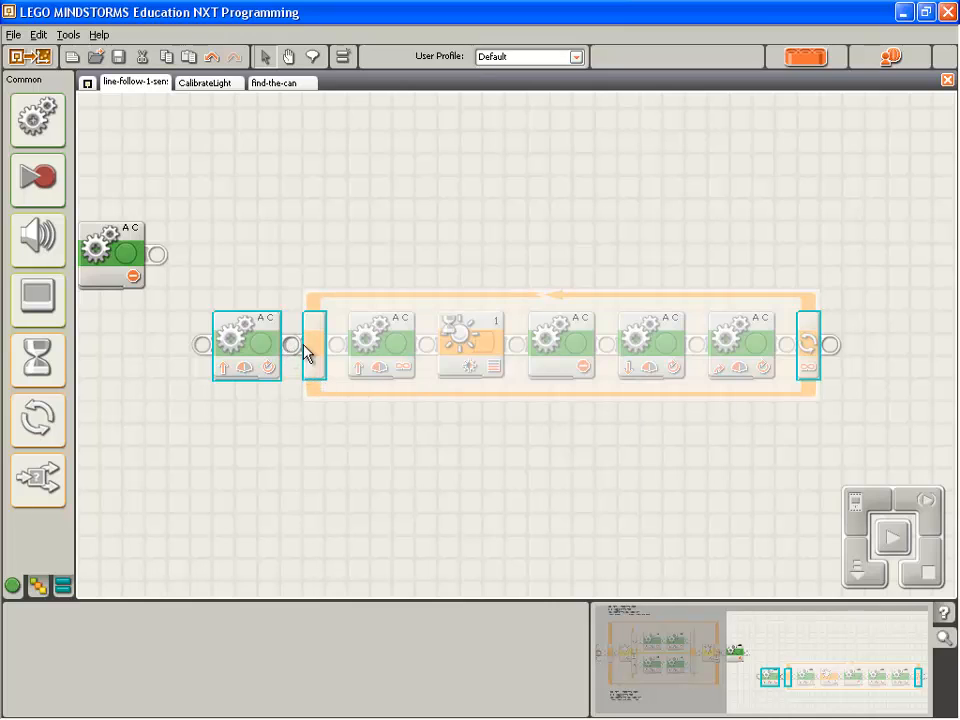
{"action": "left_click", "coordinate": [258, 274]}
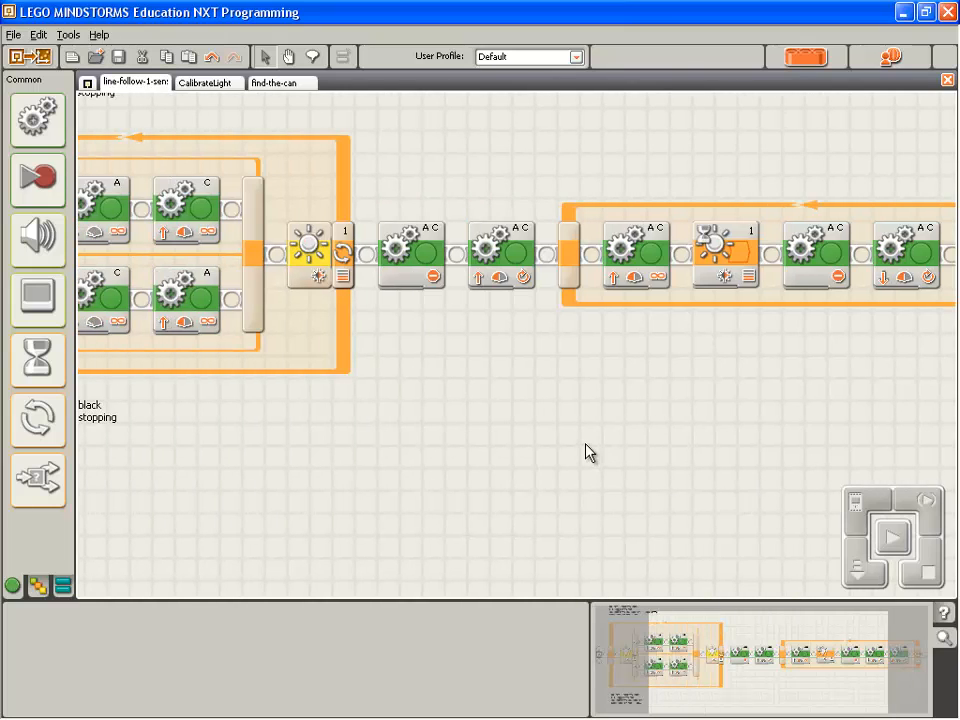
{"action": "scroll", "scroll_direction": "left", "scroll_amount": 3}
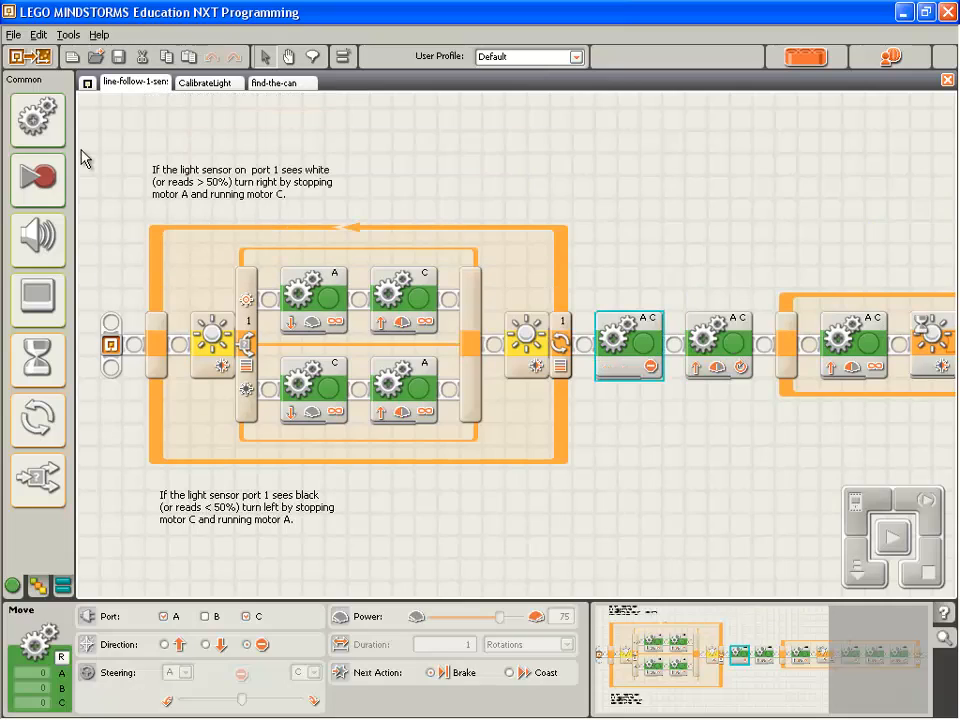
Save the combined program under the new name Rescue-01
{"action": "left_click", "coordinate": [12, 34]}
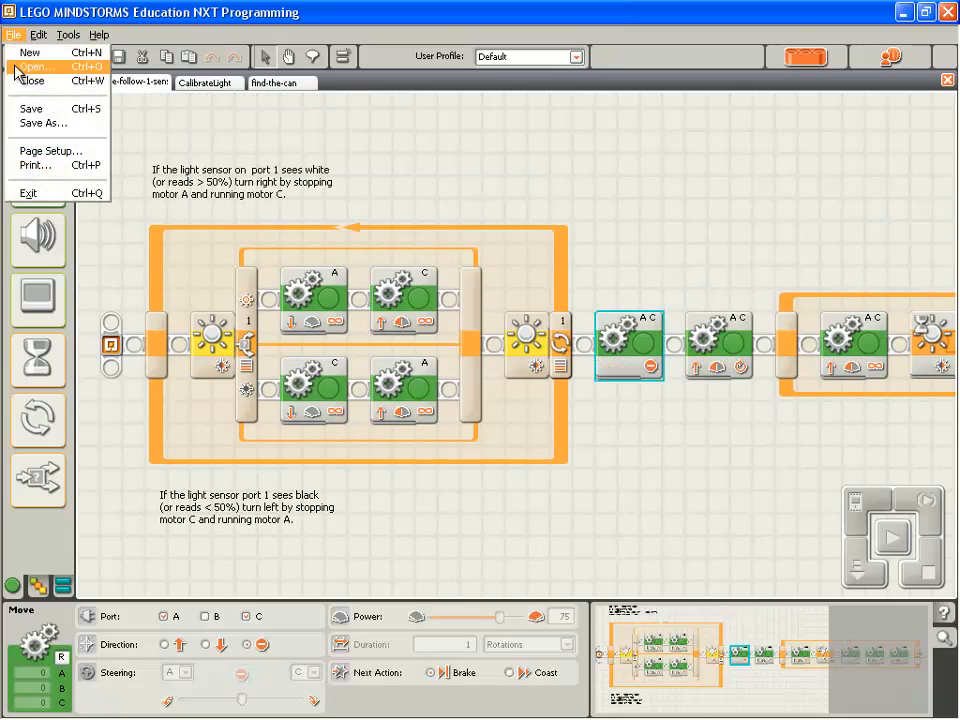
{"action": "mouse_move", "coordinate": [32, 108]}
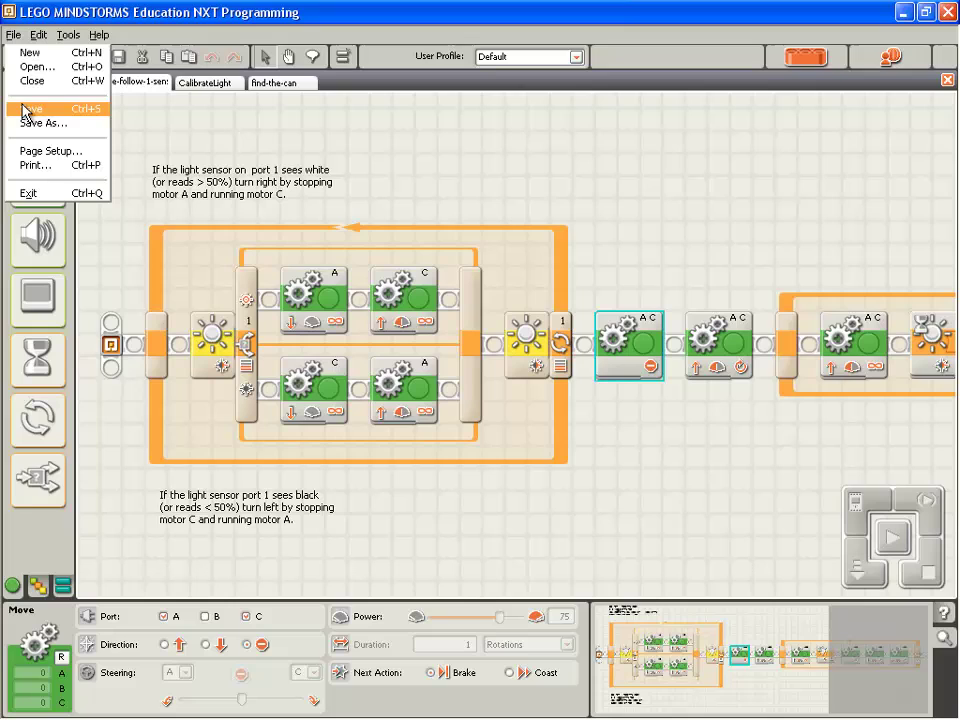
{"action": "mouse_move", "coordinate": [44, 124]}
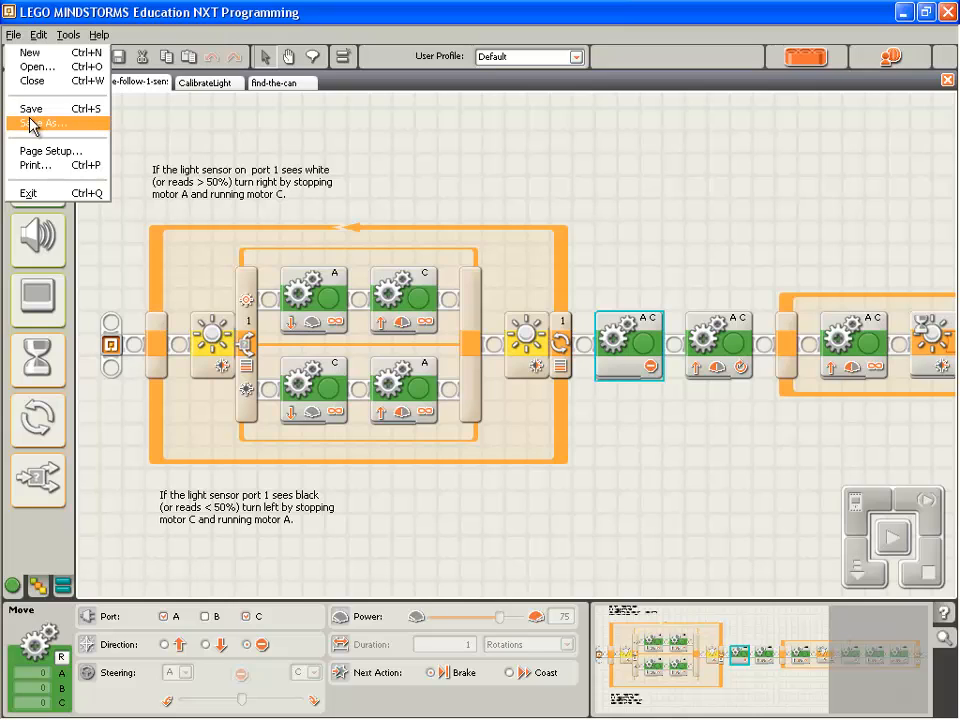
{"action": "left_click", "coordinate": [44, 124]}
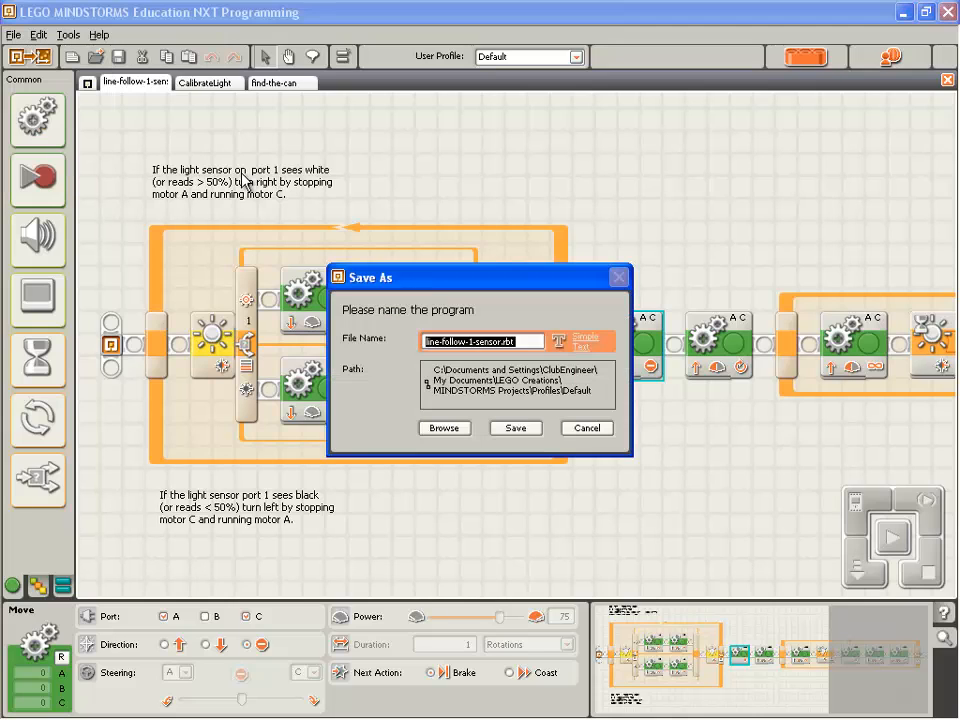
{"action": "type", "text": "Resd"}
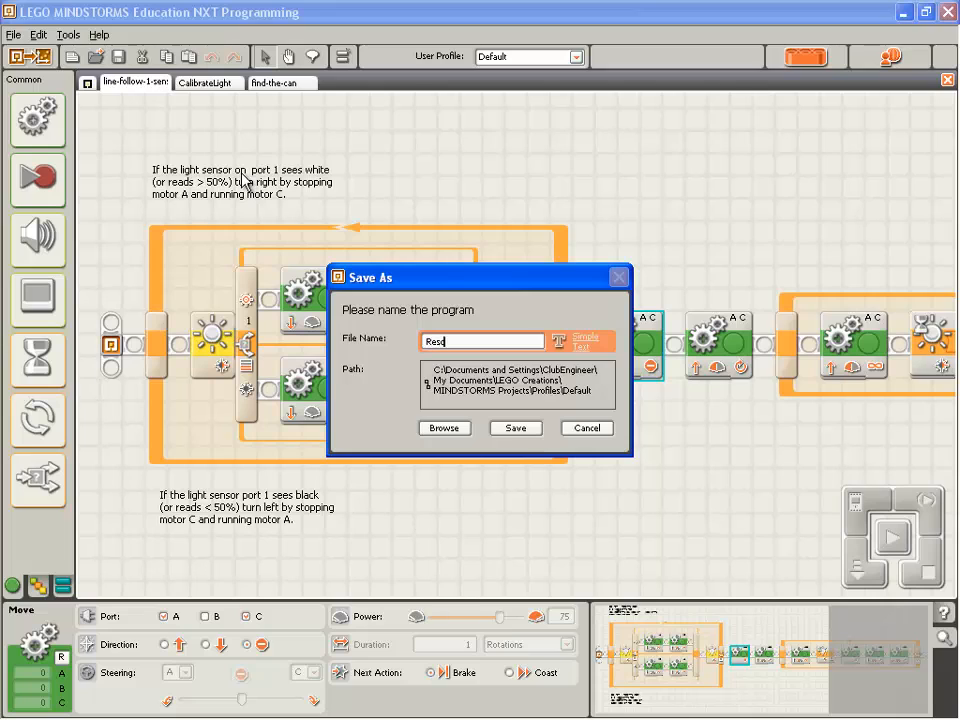
{"action": "type", "text": "Rescue-01"}
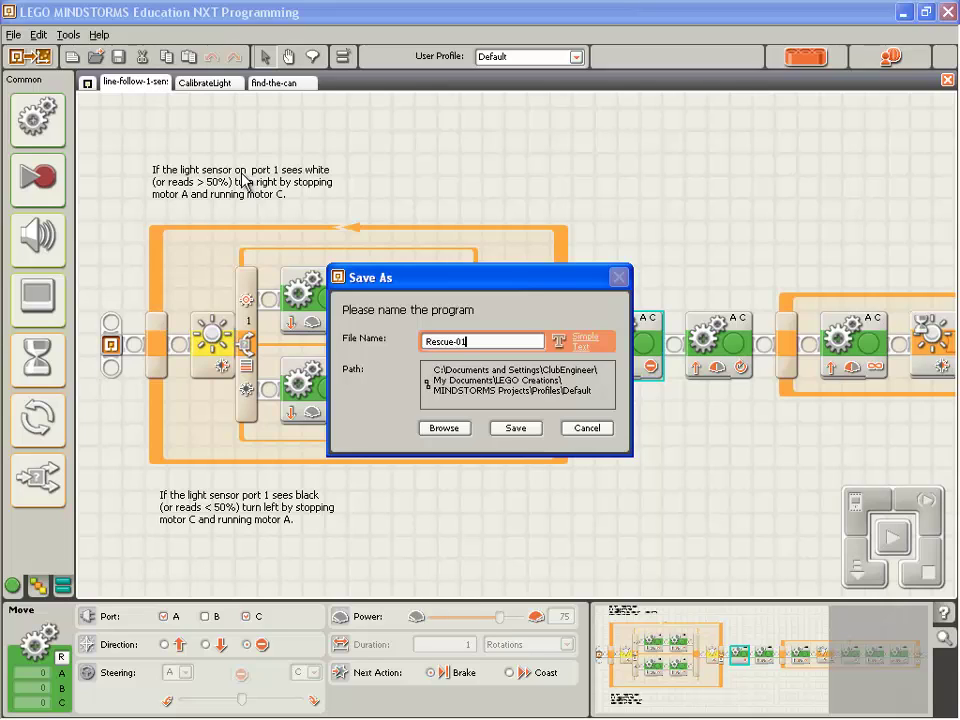
{"action": "left_click", "coordinate": [516, 428]}
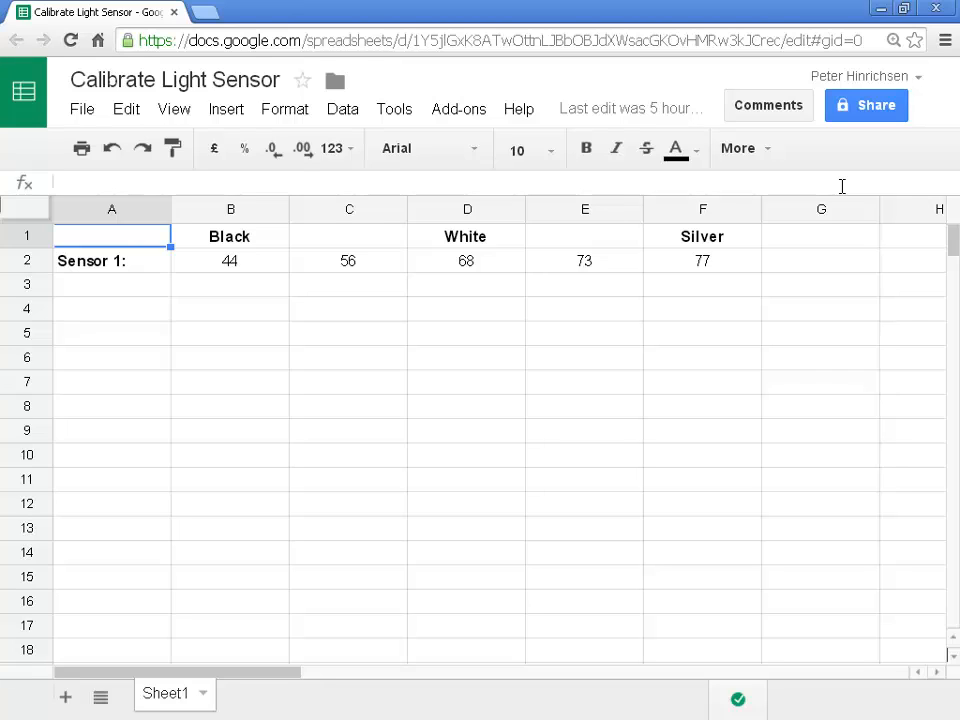
{"action": "mouse_move", "coordinate": [780, 218]}
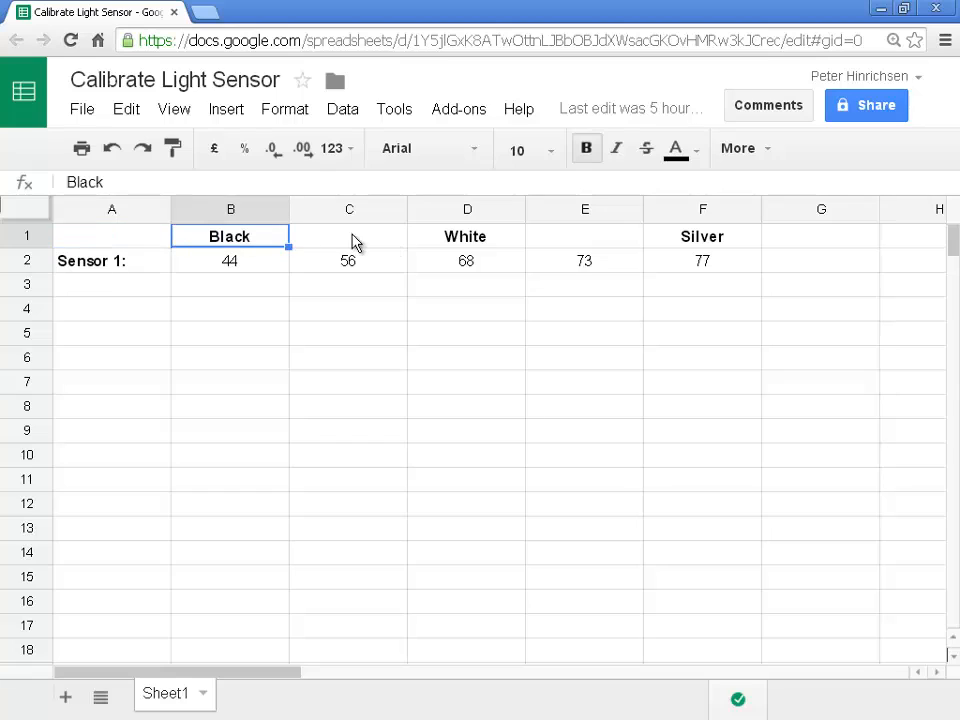
Show that C2's threshold 56 is the =(B2+D2)/2 average of black 44 and white 68
{"action": "left_click", "coordinate": [348, 260]}
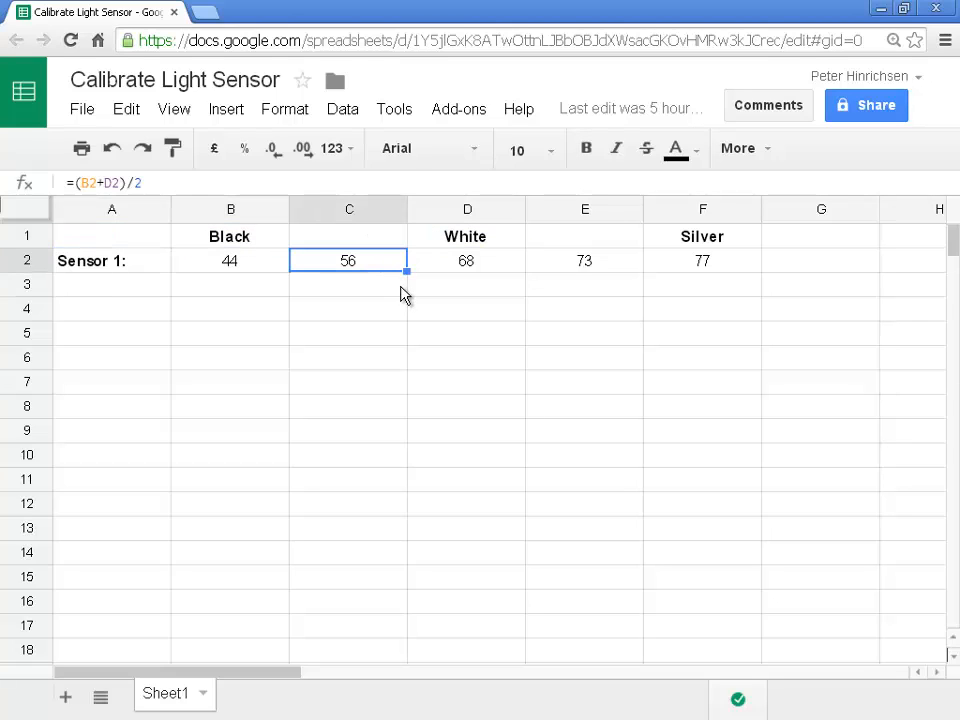
{"action": "mouse_move", "coordinate": [404, 284]}
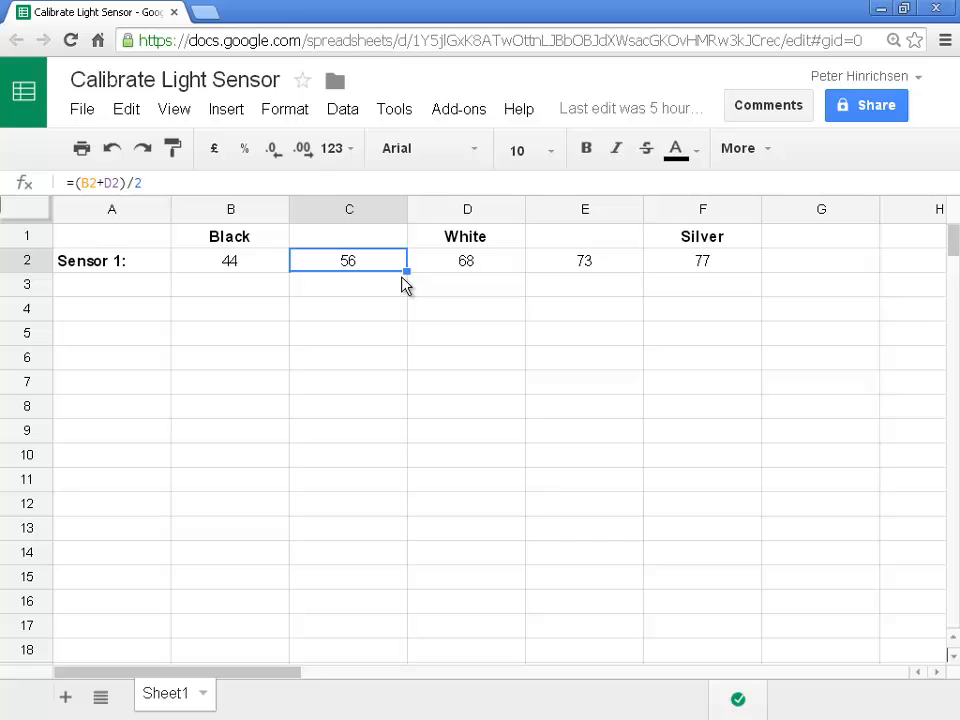
{"action": "mouse_move", "coordinate": [388, 278]}
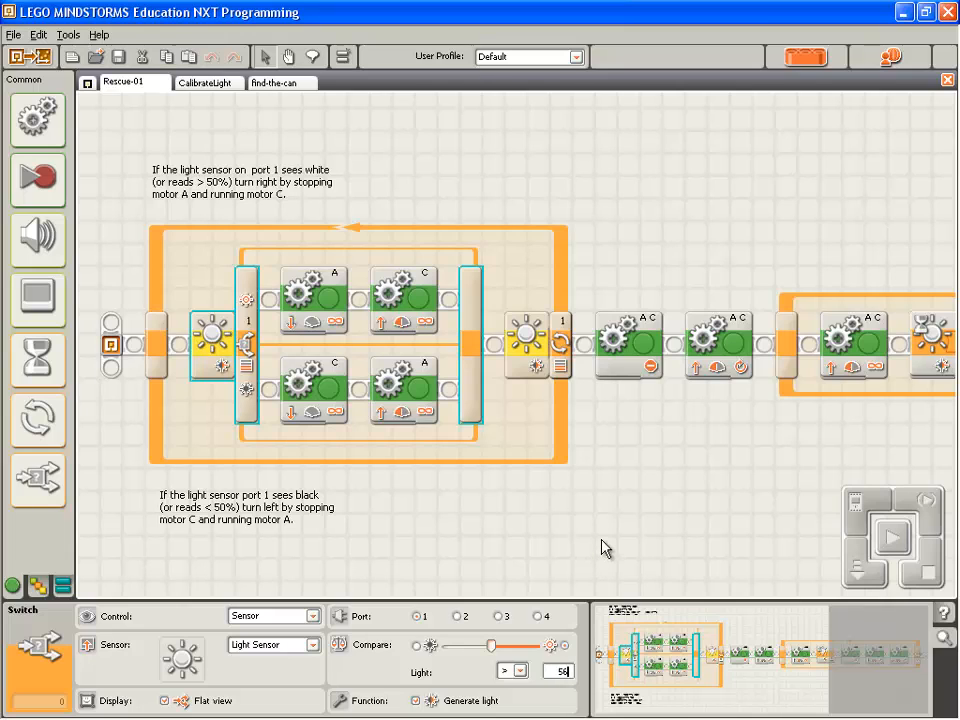
Review the line-follower light-sensor switch and the can-finding loop's light-sensor wait settings
{"action": "left_click", "coordinate": [800, 372]}
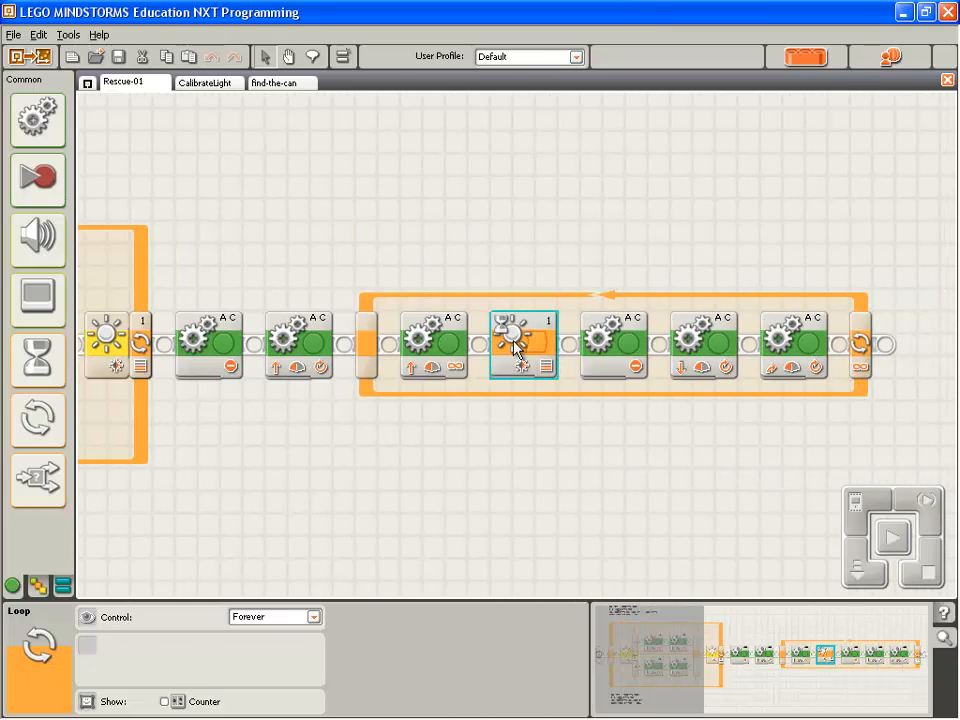
{"action": "left_click", "coordinate": [524, 344]}
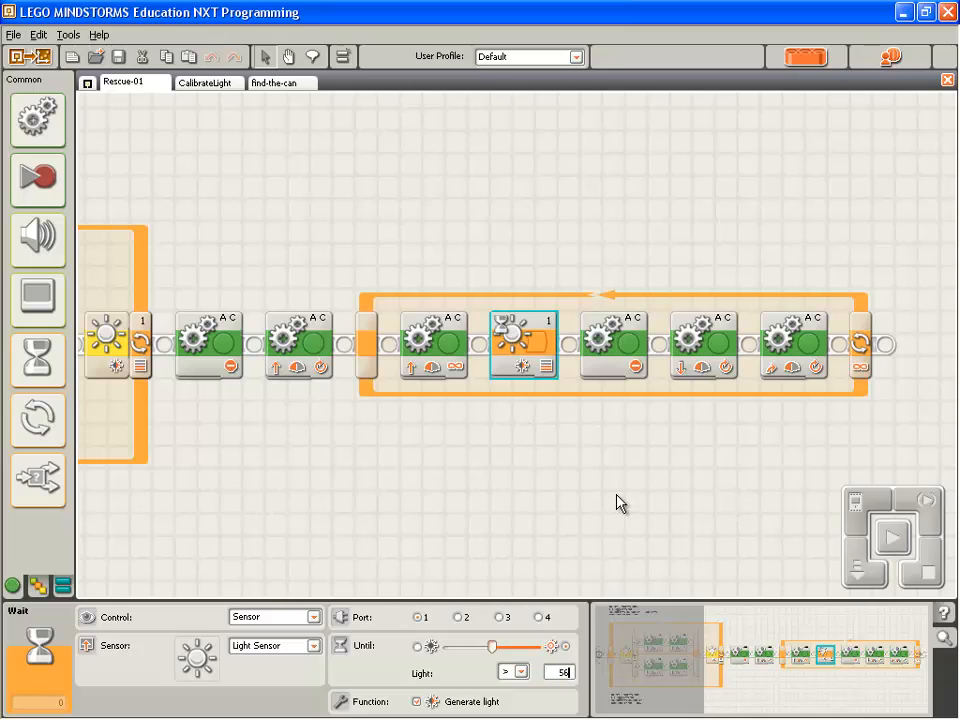
{"action": "left_click", "coordinate": [892, 536]}
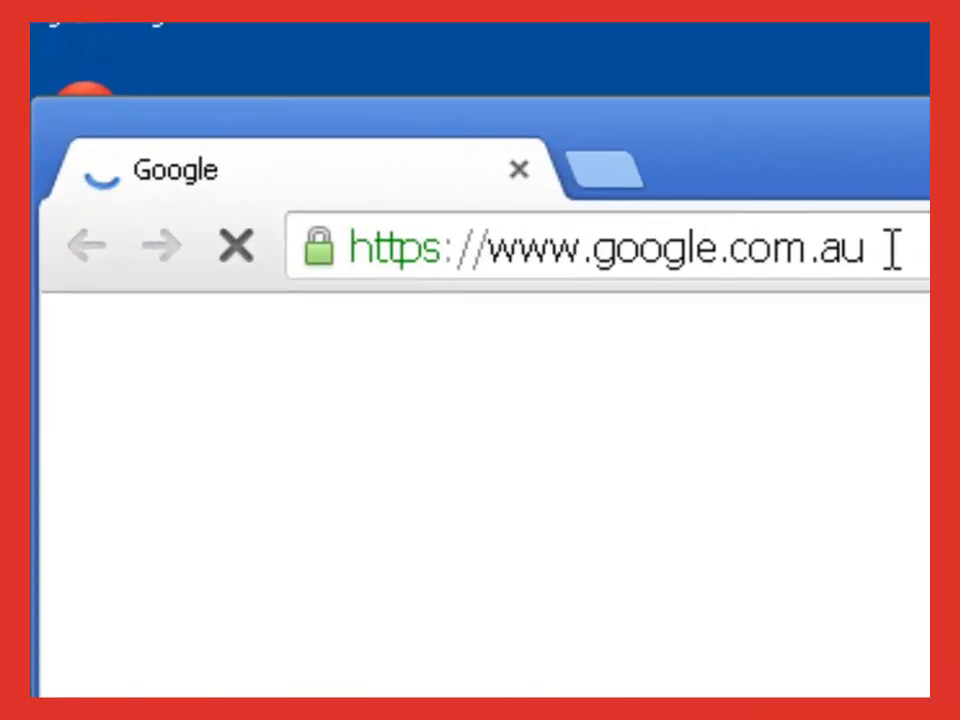
Go to the Club Engineer help page and scroll to session dates, booking contacts and studio address
{"action": "type", "text": "clubengineer."}
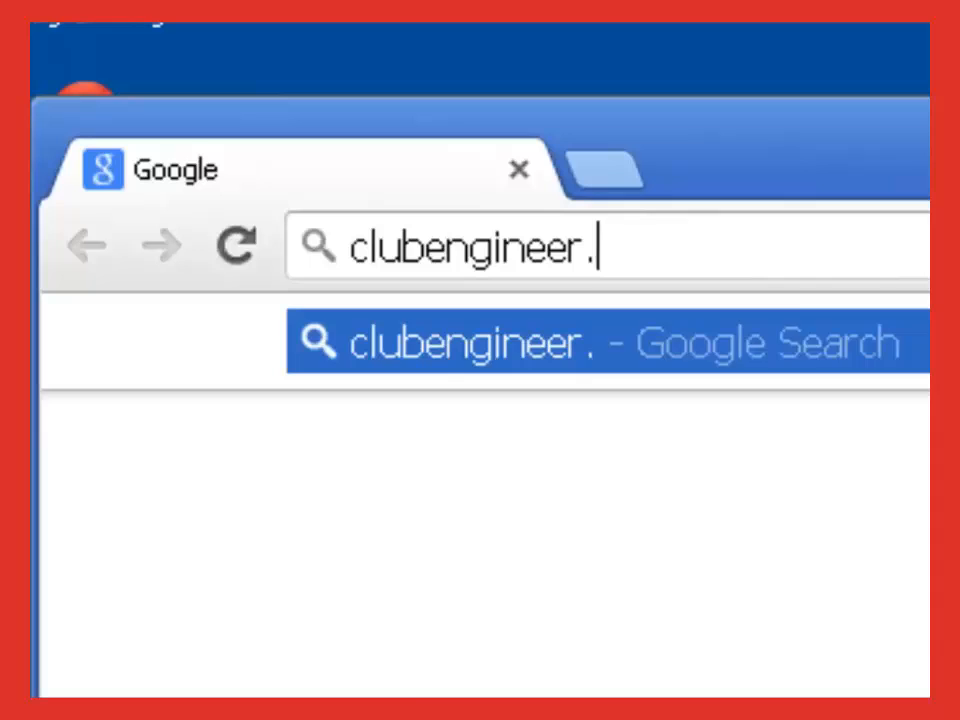
{"action": "key", "text": "Return"}
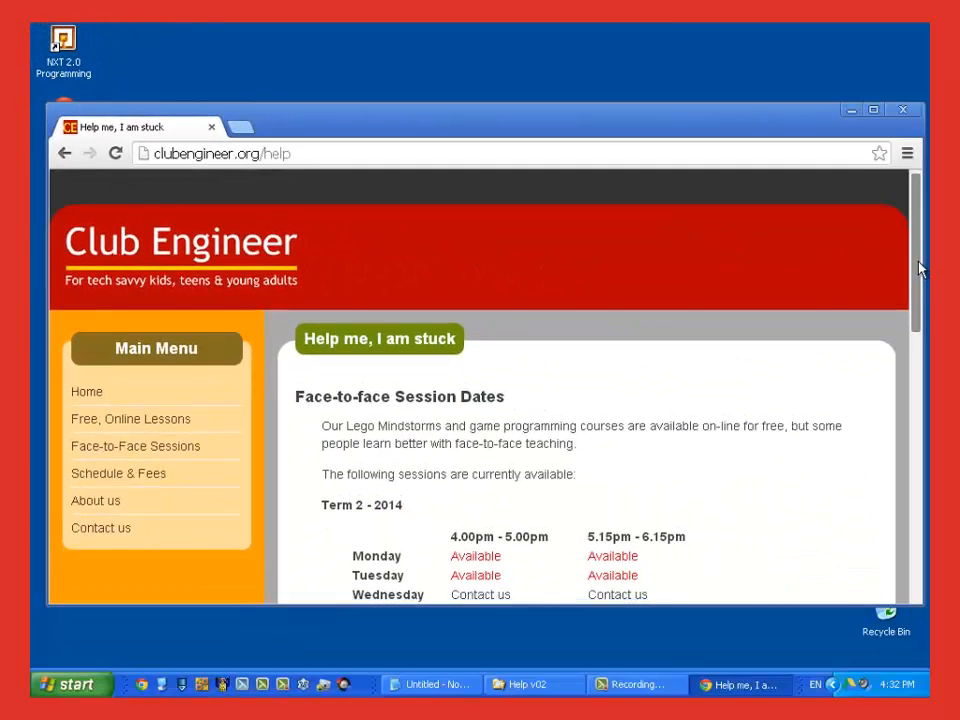
{"action": "scroll", "scroll_direction": "down", "scroll_amount": 3}
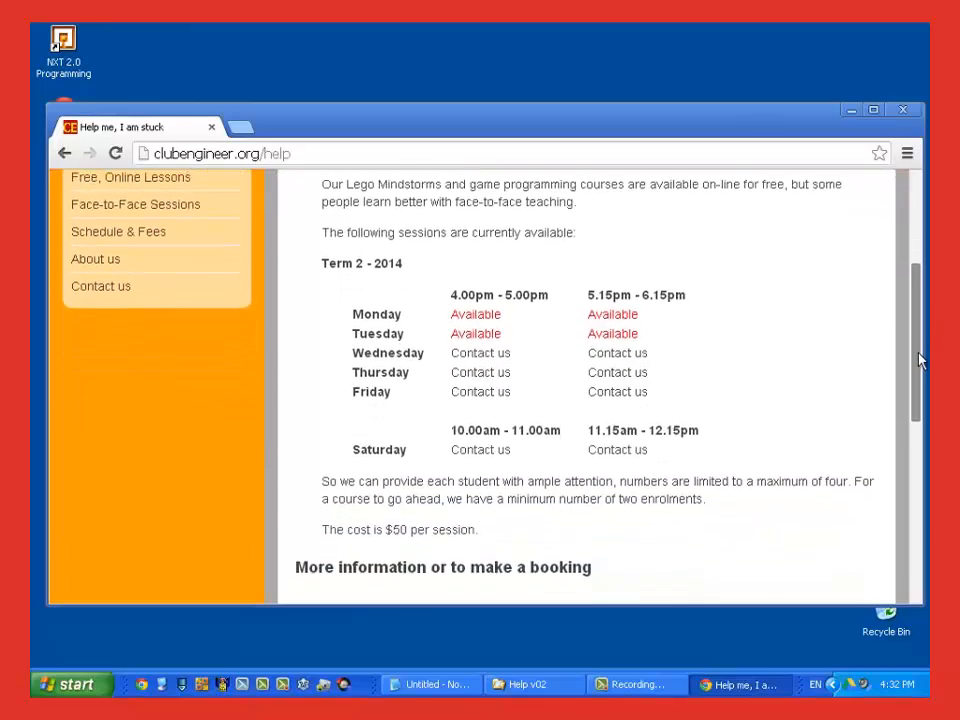
{"action": "scroll", "scroll_direction": "down", "scroll_amount": 3}
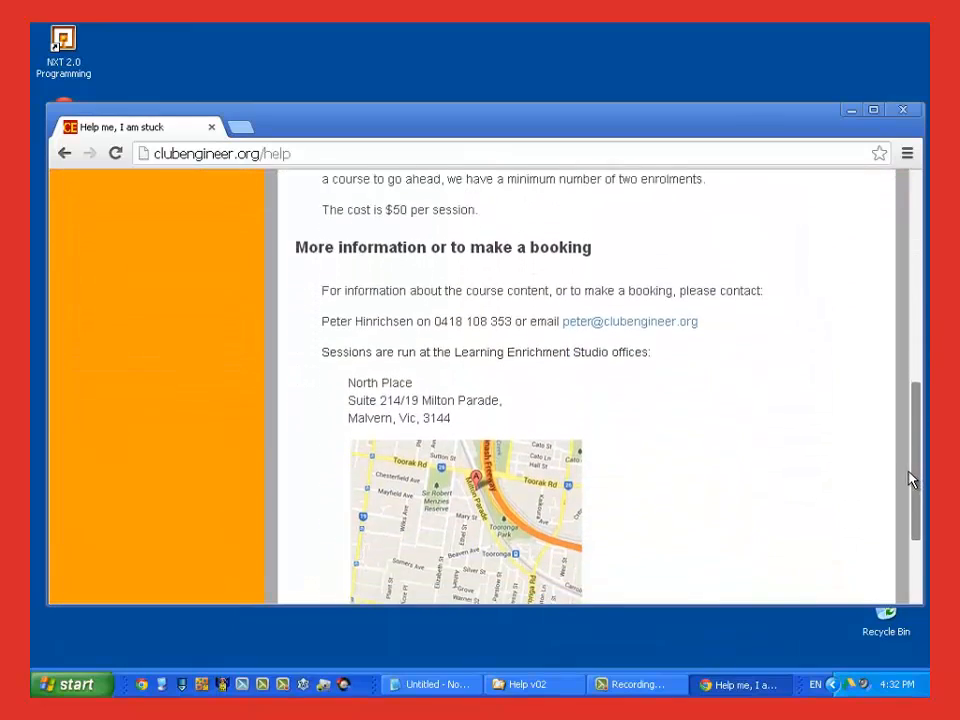
{"action": "scroll", "scroll_direction": "down", "scroll_amount": 3}
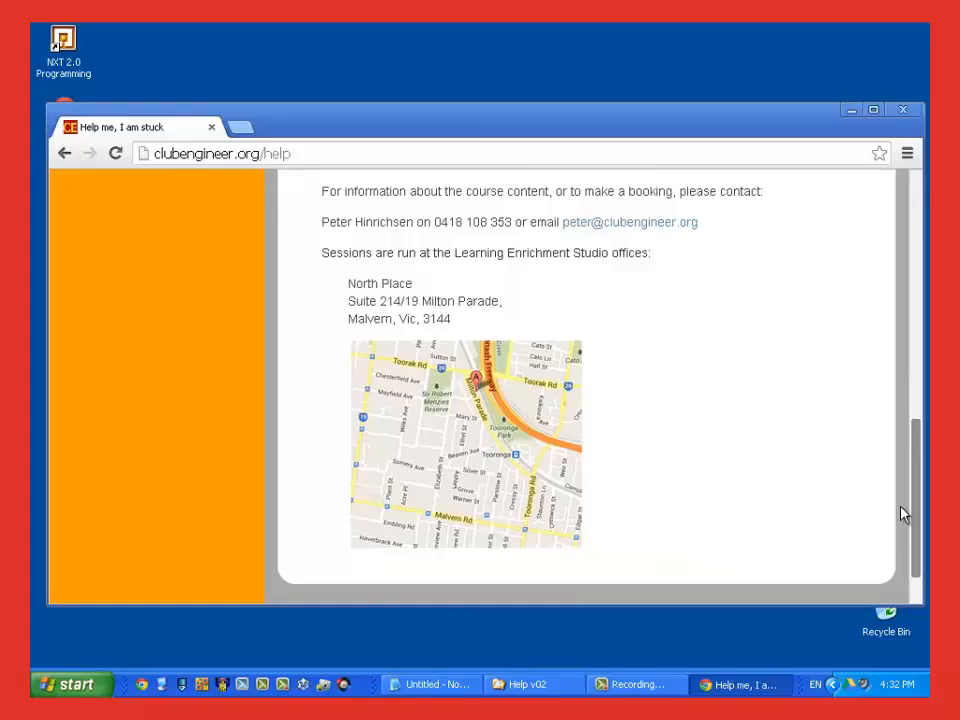